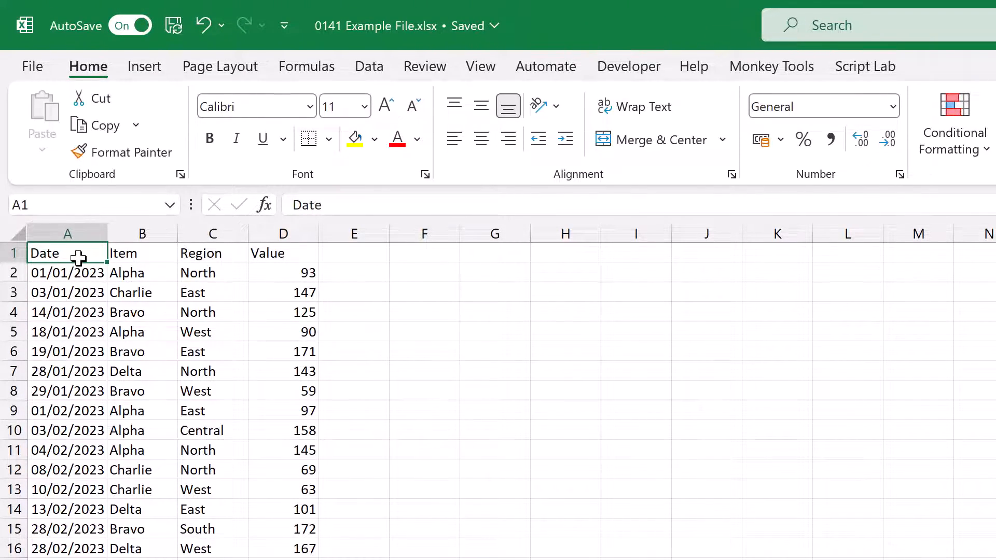
# Scroll through the Q1 records, then view the Q2 and Q3 sheets
pyautogui.scroll(-3)
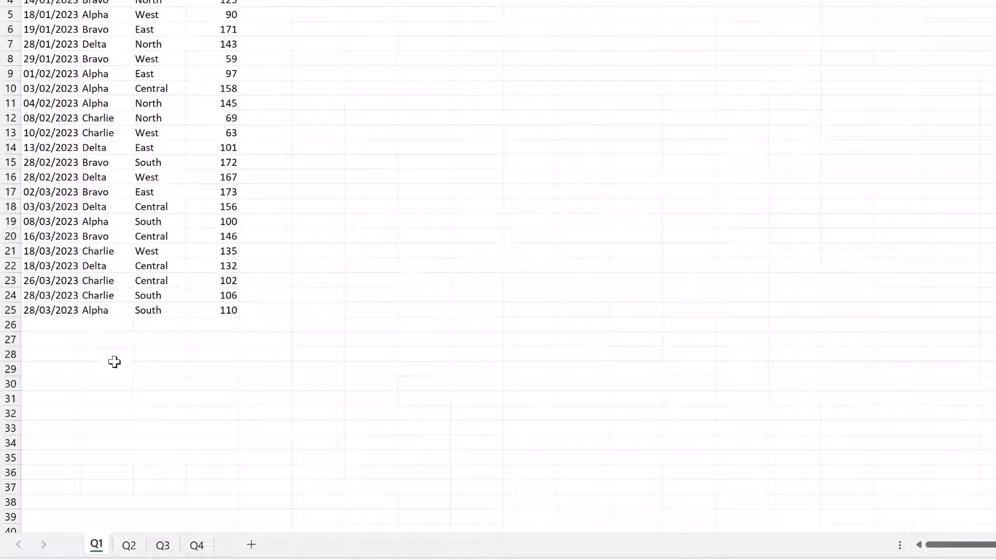
pyautogui.click(128, 545)
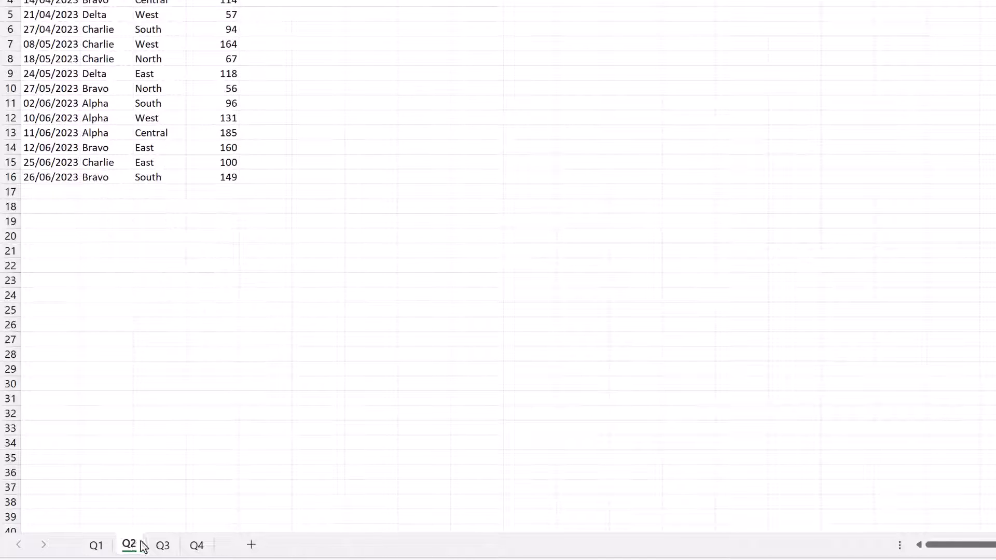
pyautogui.click(163, 544)
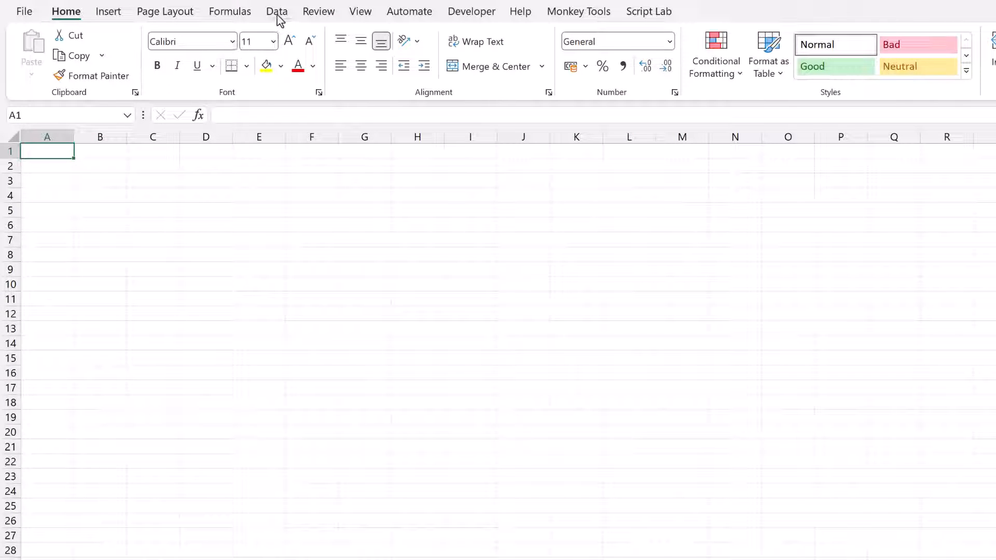
# Import '0141 Example File.xlsx' from an Excel workbook and select its whole-file node
pyautogui.click(277, 11)
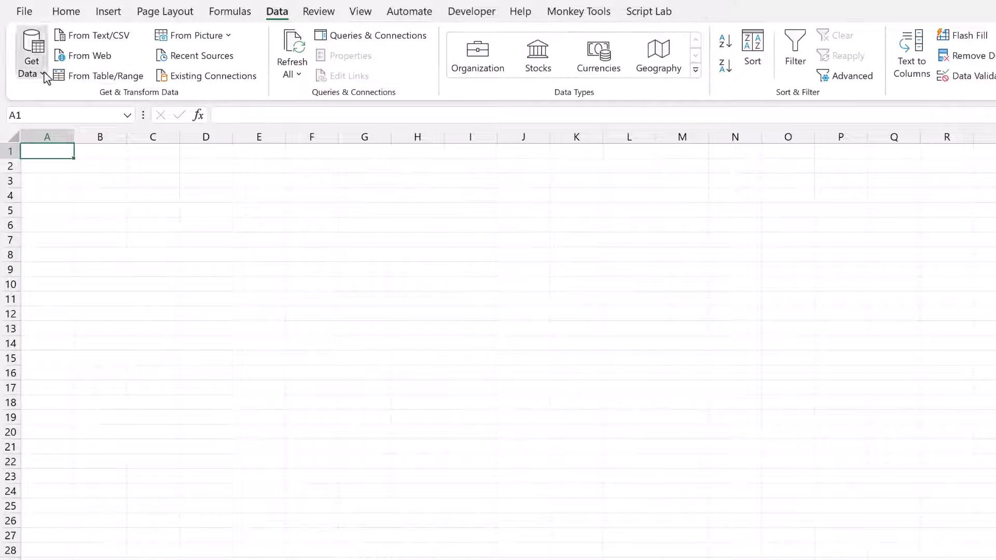
pyautogui.click(32, 52)
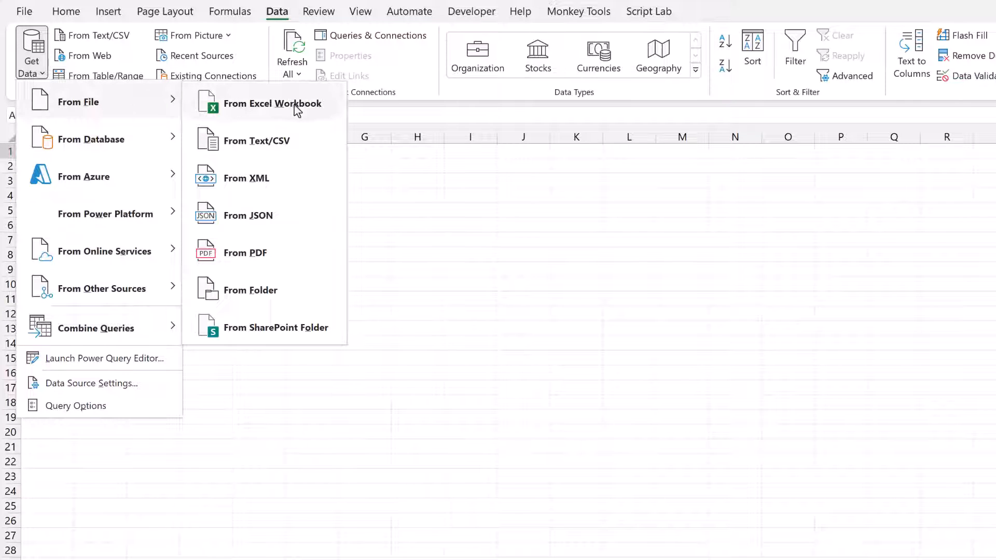
pyautogui.click(274, 103)
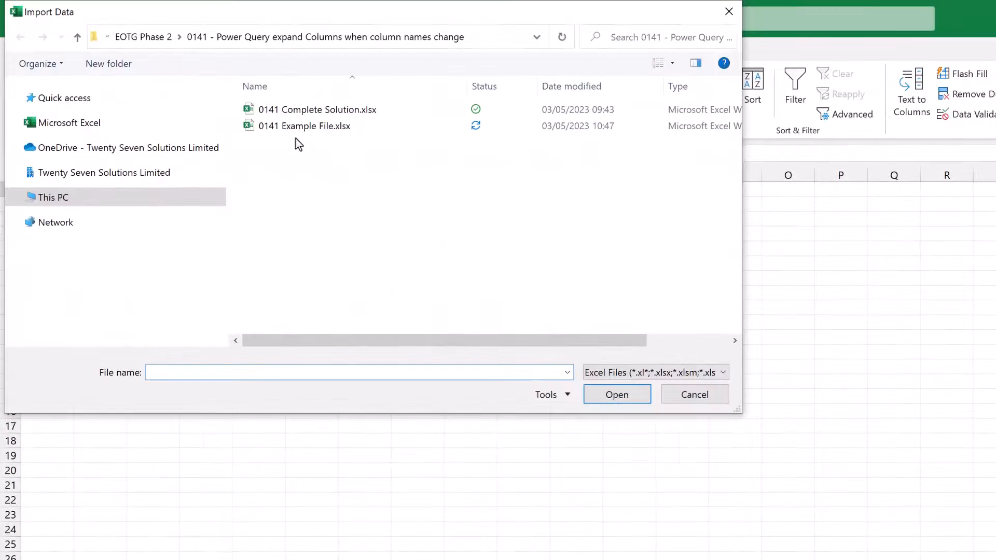
pyautogui.click(304, 125)
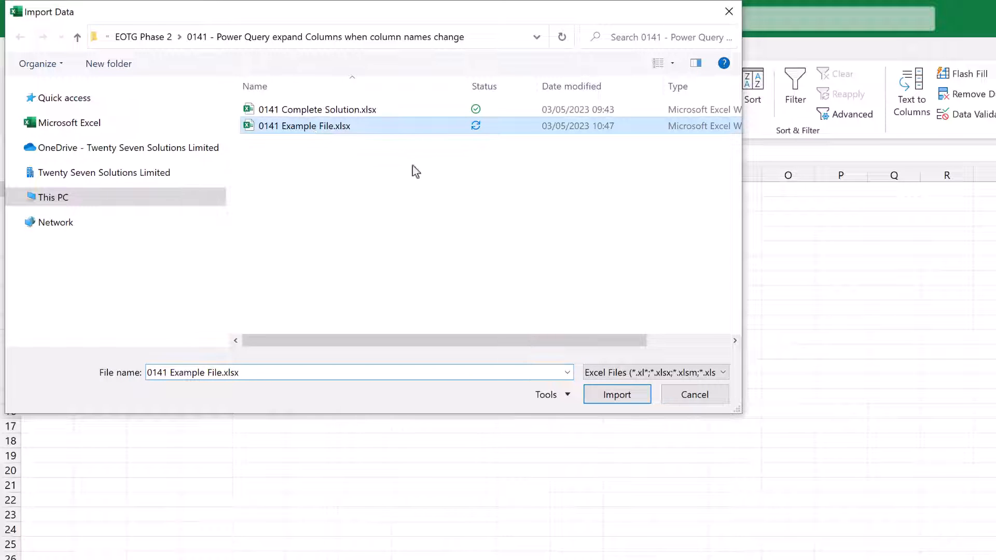
pyautogui.click(616, 394)
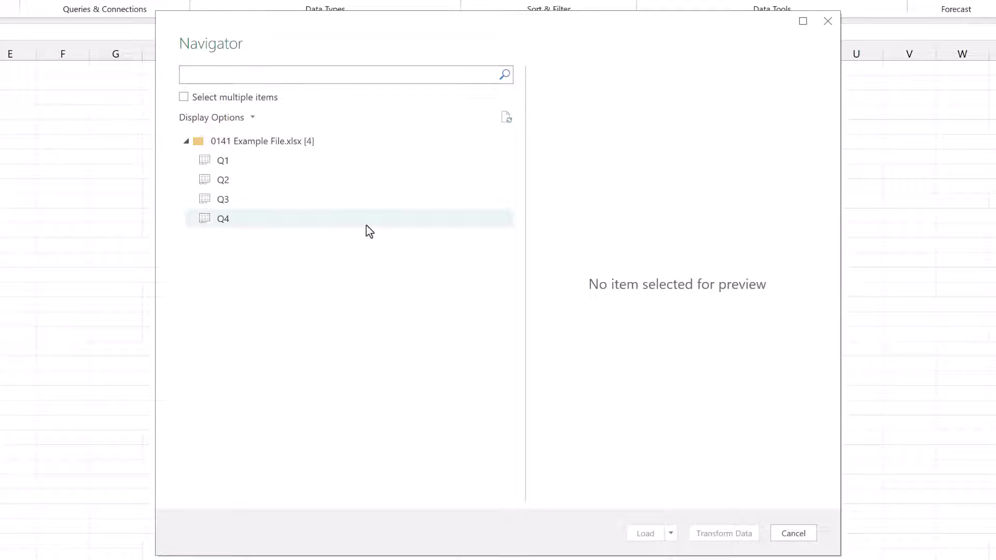
pyautogui.moveTo(223, 219)
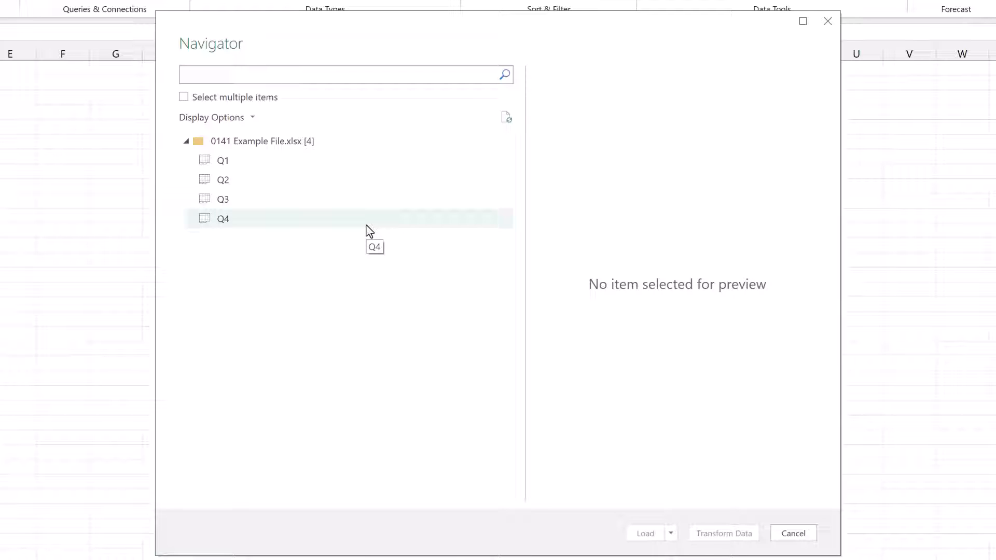
pyautogui.click(260, 141)
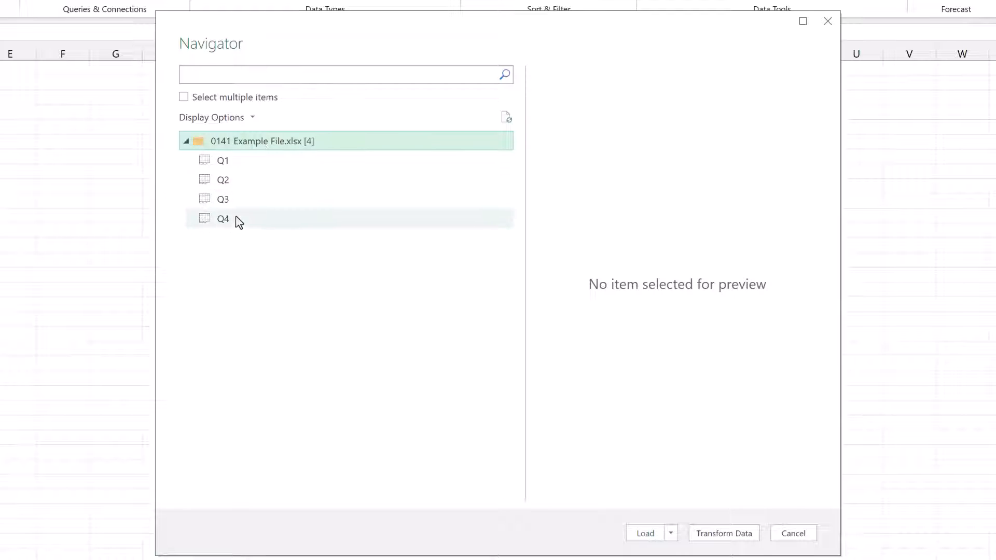
pyautogui.moveTo(265, 149)
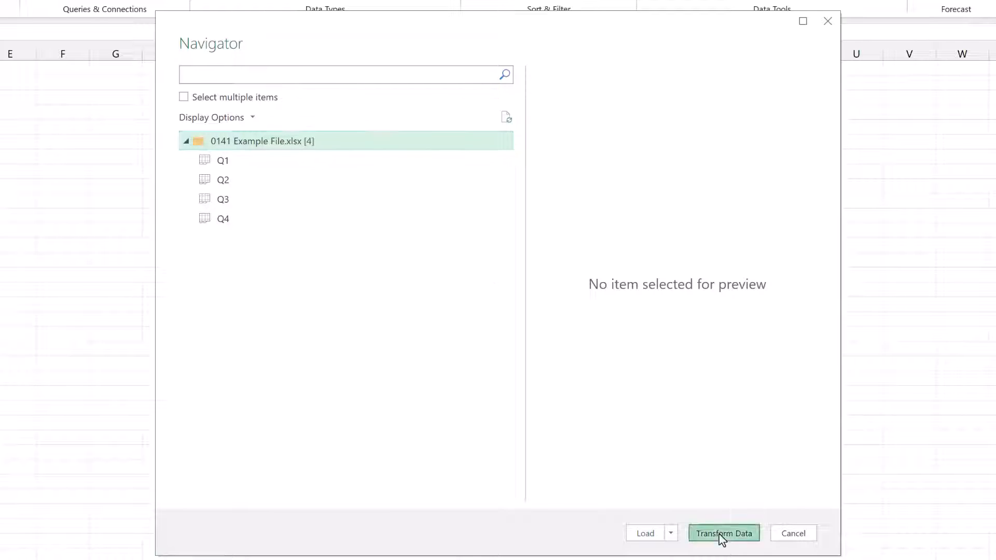
# Open the workbook in the Power Query editor and preview the quarterly tables
pyautogui.click(722, 533)
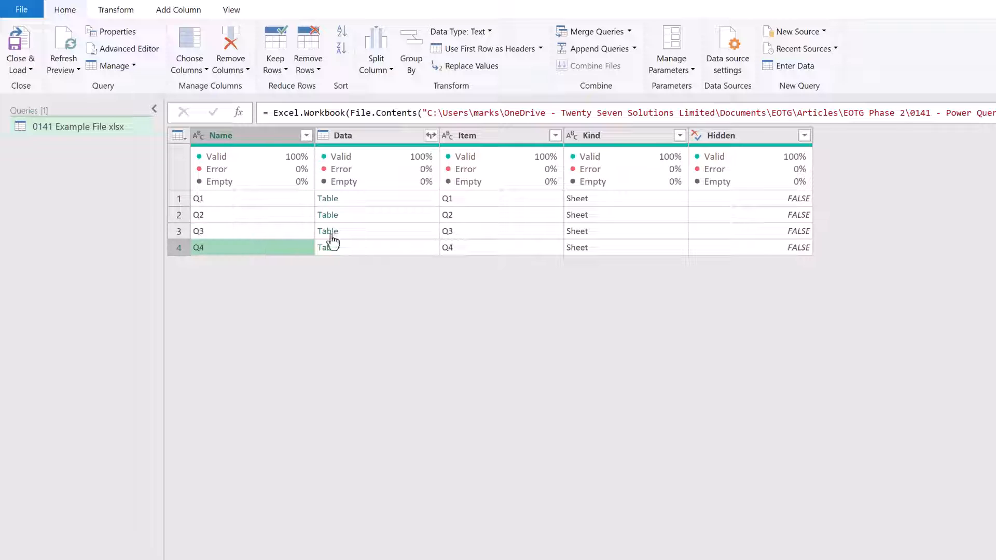
pyautogui.moveTo(407, 192)
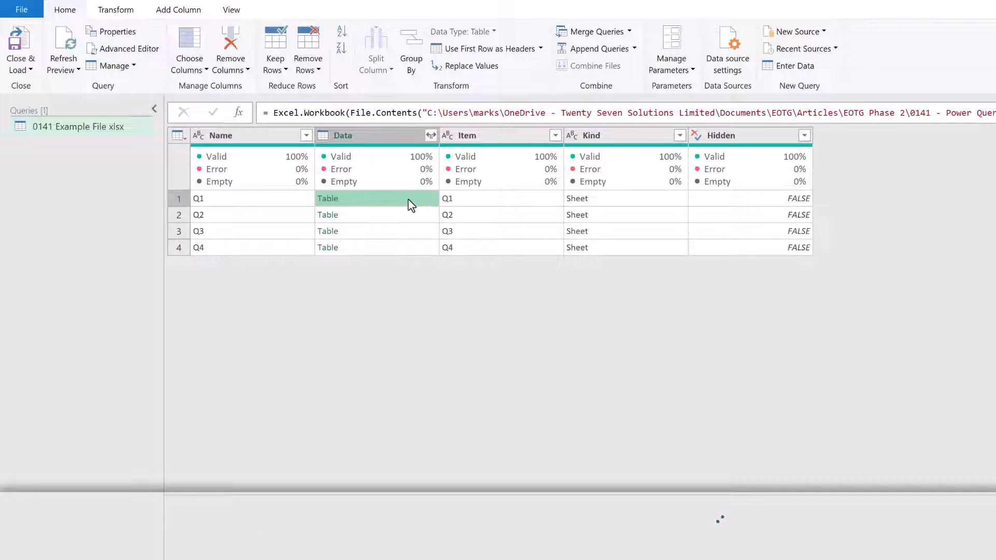
pyautogui.click(356, 215)
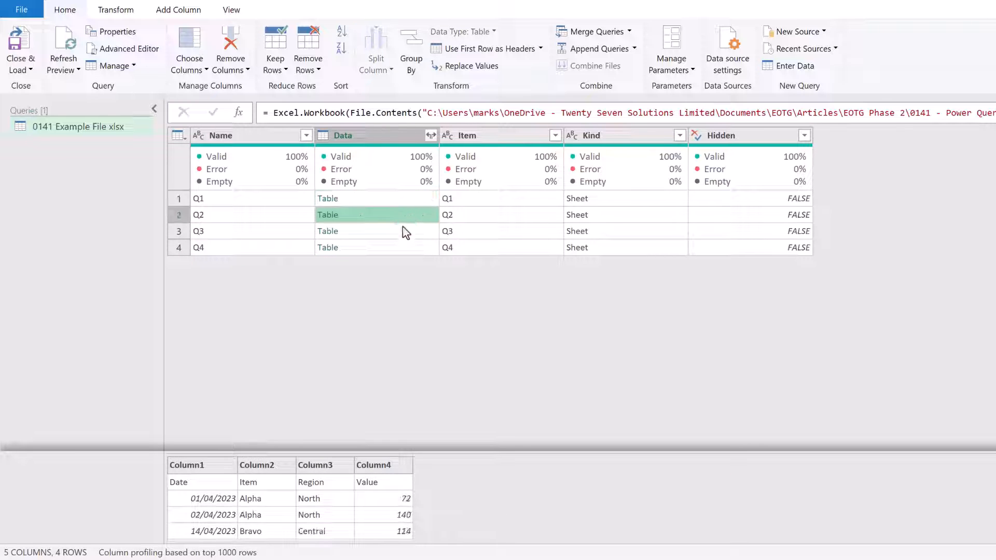
pyautogui.click(376, 246)
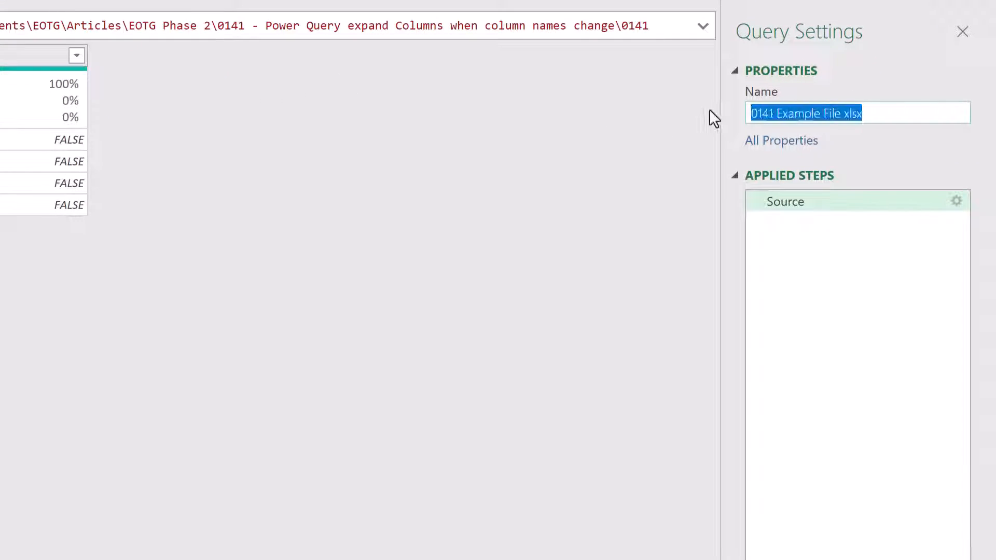
# Rename the query 'Complete Data' and expand the Data column without prefixed names
pyautogui.write('Complete Data')
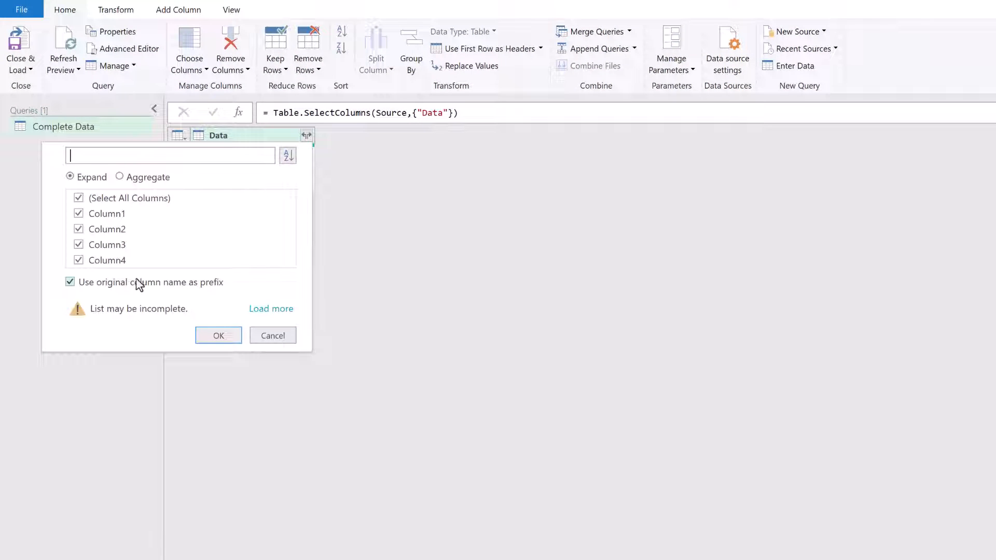
pyautogui.click(70, 282)
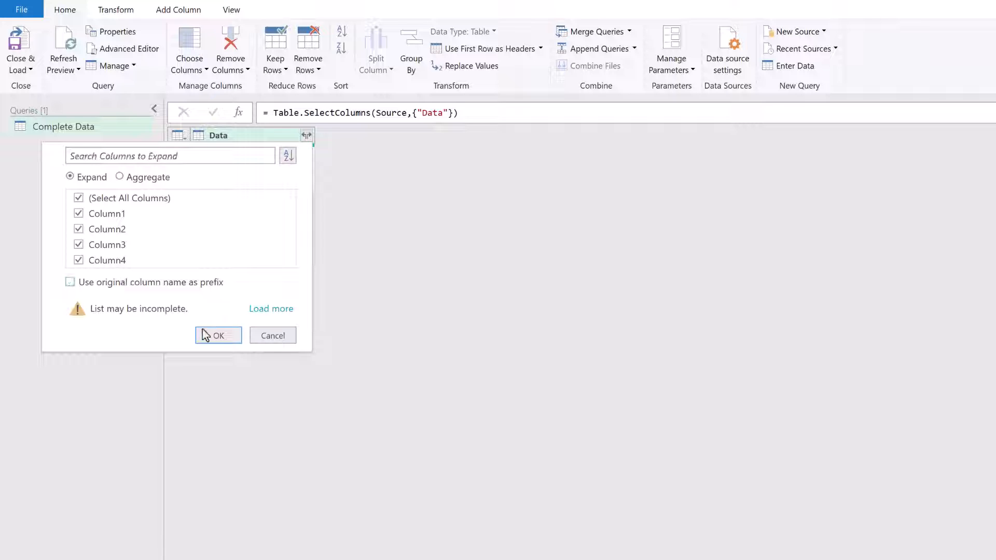
pyautogui.click(214, 336)
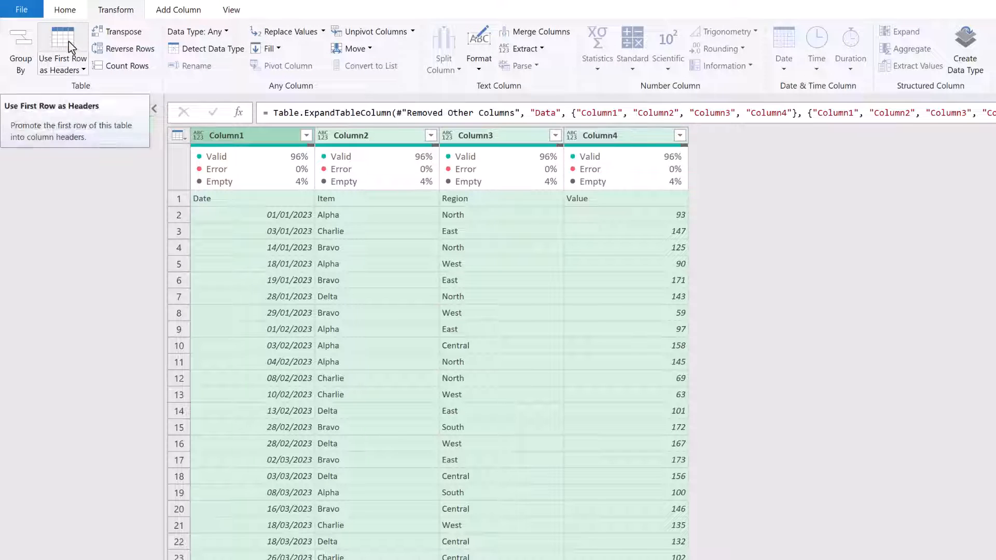
# Promote headers and filter out the repeated Value header rows and null rows
pyautogui.click(62, 50)
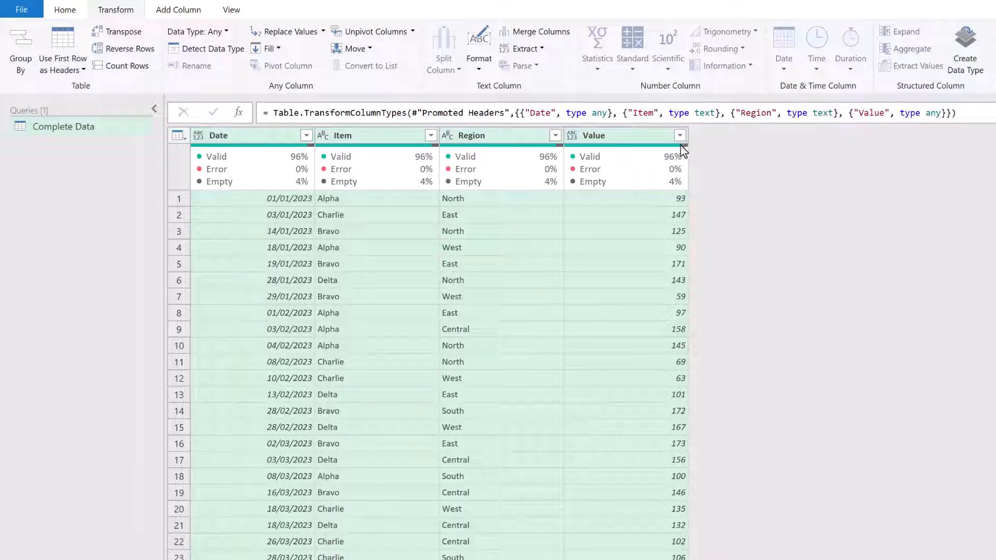
pyautogui.rightClick(577, 466)
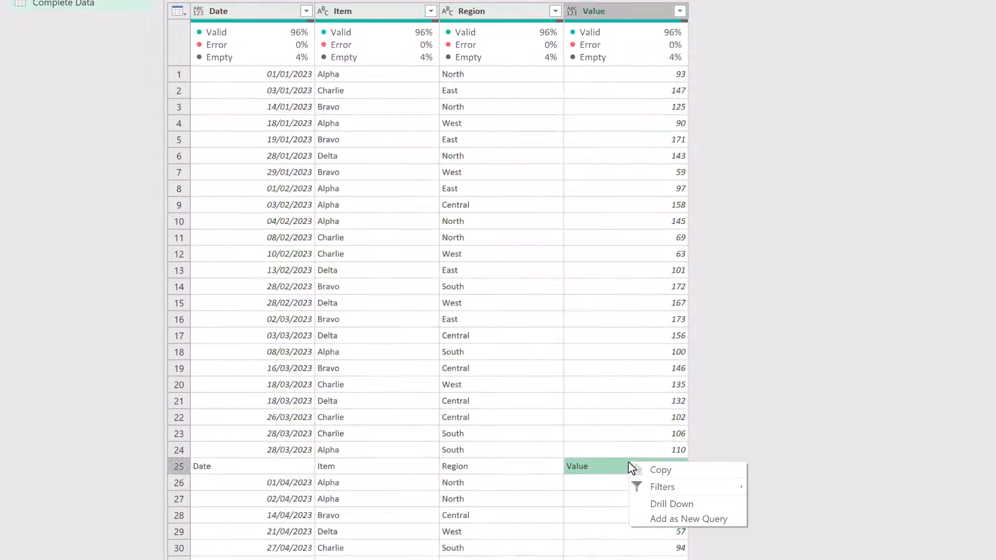
pyautogui.moveTo(662, 486)
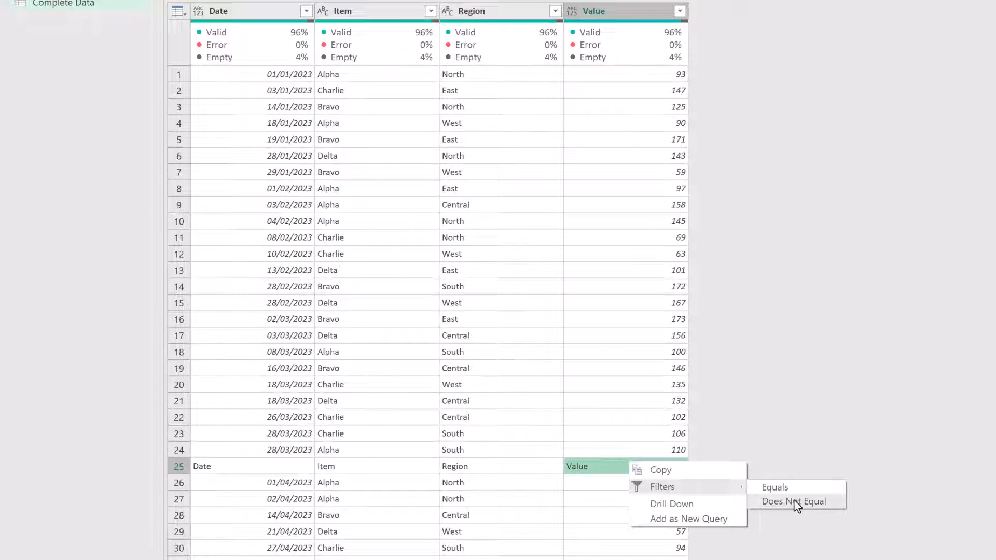
pyautogui.click(794, 501)
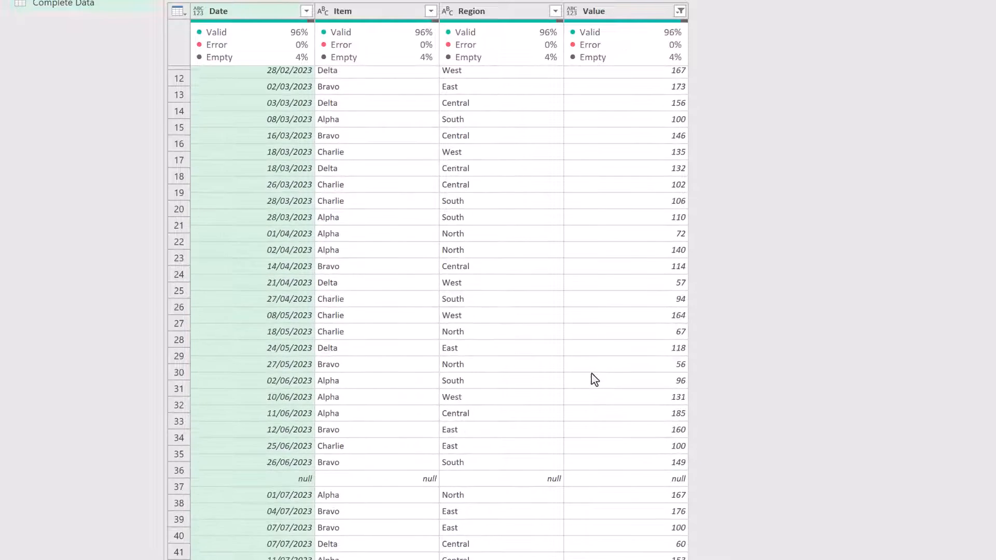
pyautogui.scroll(-3)
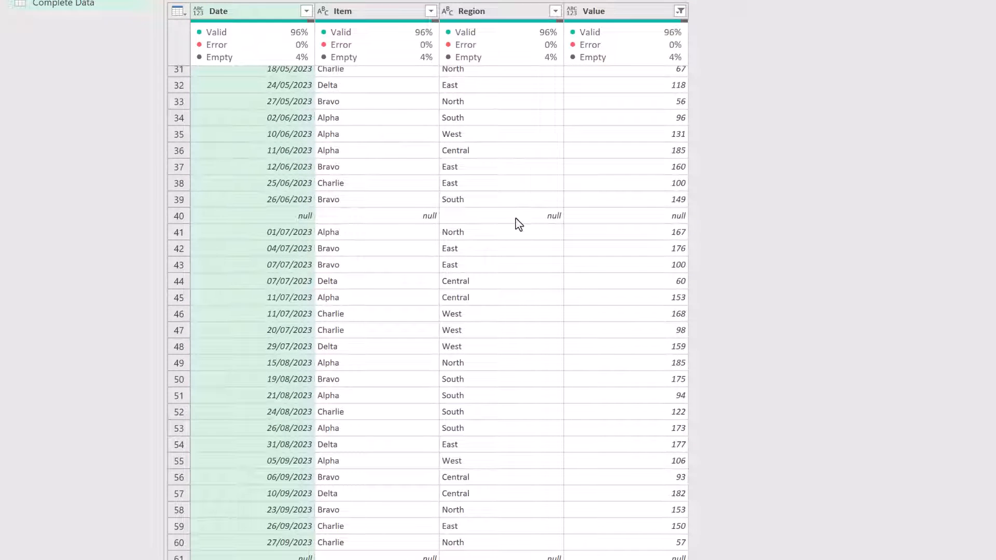
pyautogui.rightClick(501, 215)
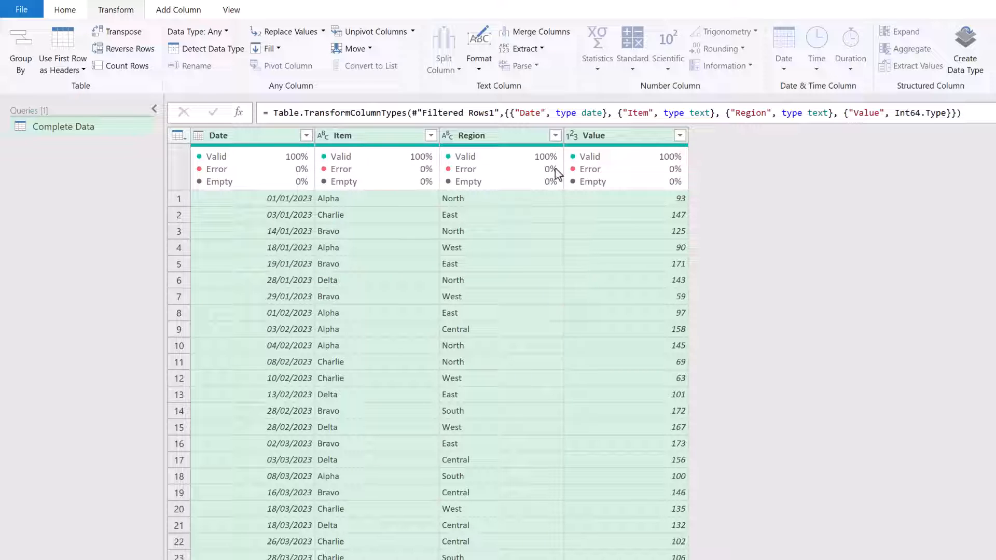
pyautogui.moveTo(190, 94)
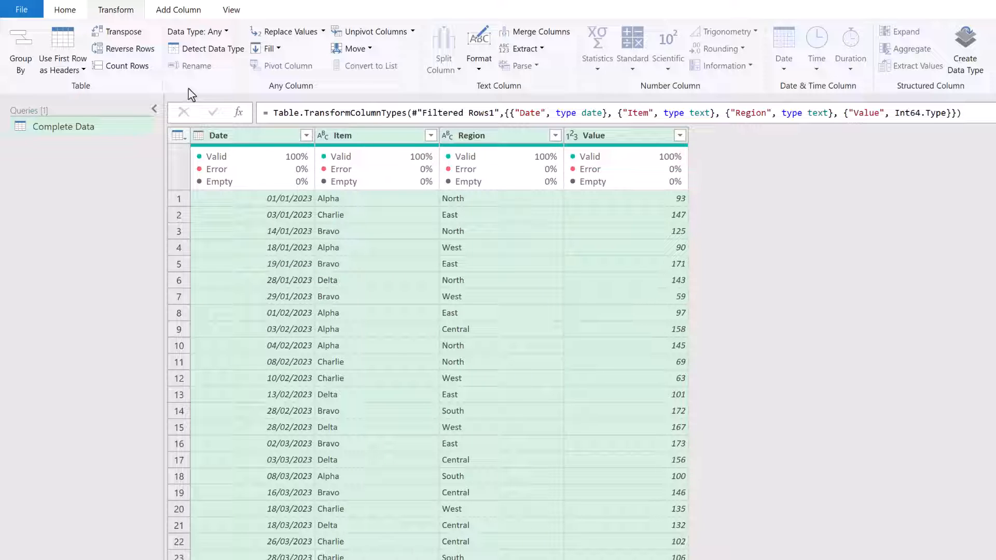
# Close & Load To a table at $A$1 on the existing worksheet
pyautogui.click(64, 9)
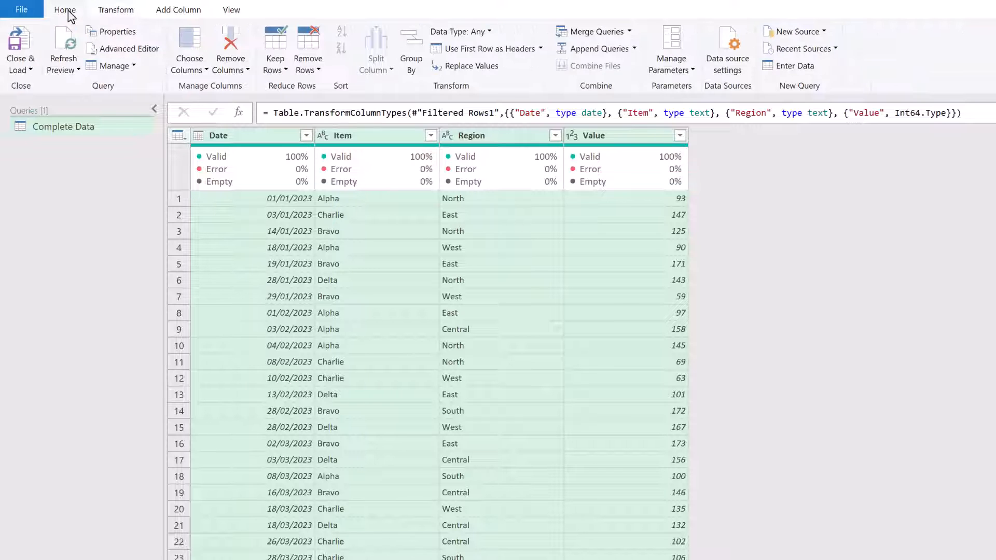
pyautogui.click(20, 54)
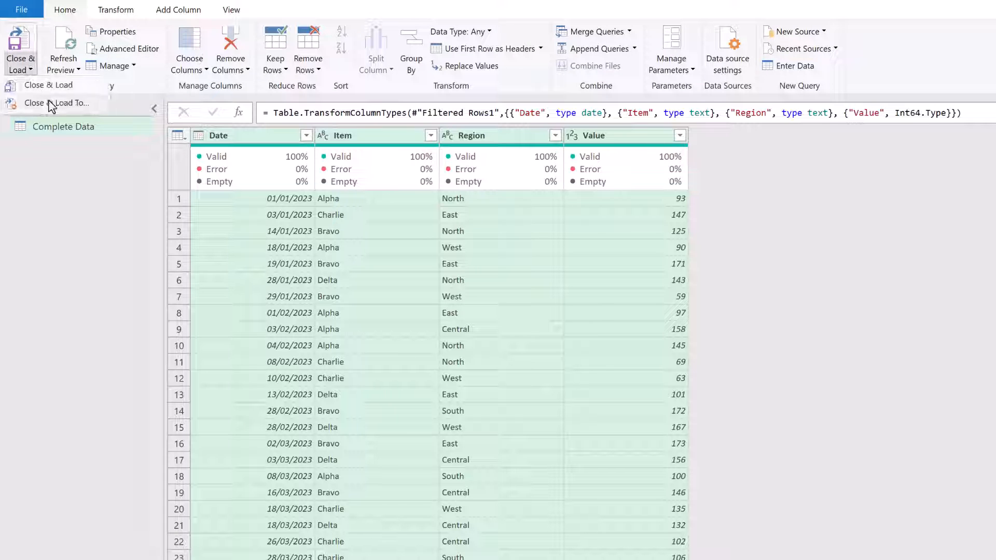
pyautogui.click(71, 102)
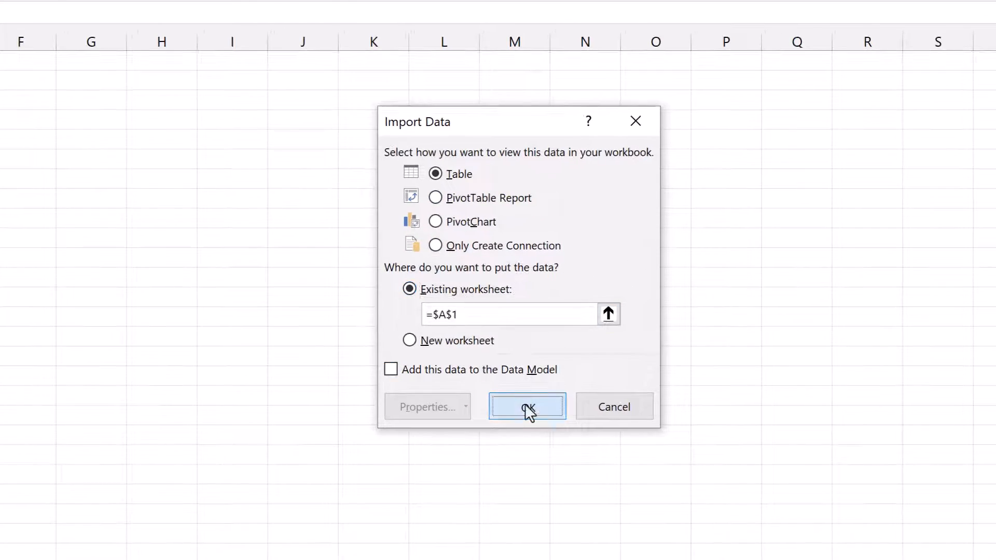
pyautogui.click(526, 406)
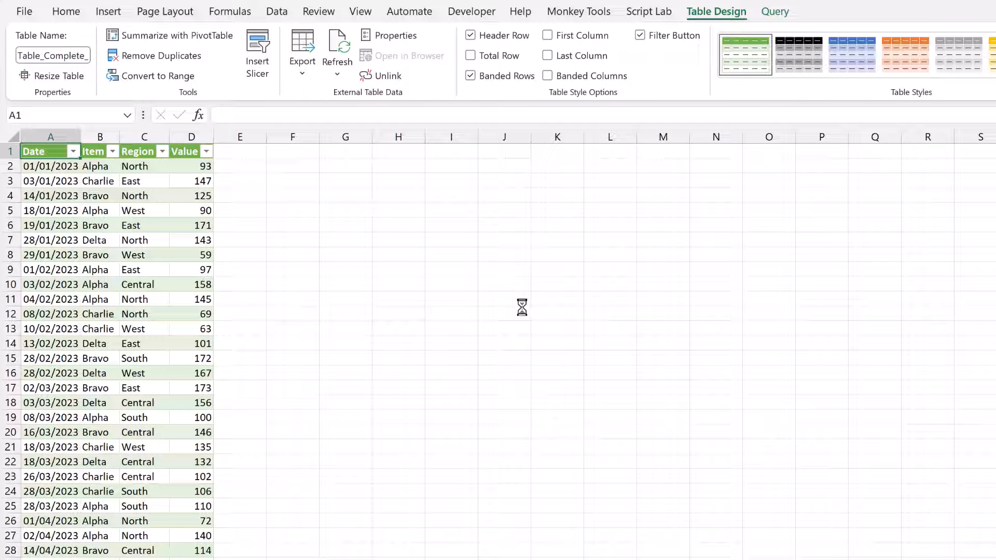
pyautogui.click(156, 76)
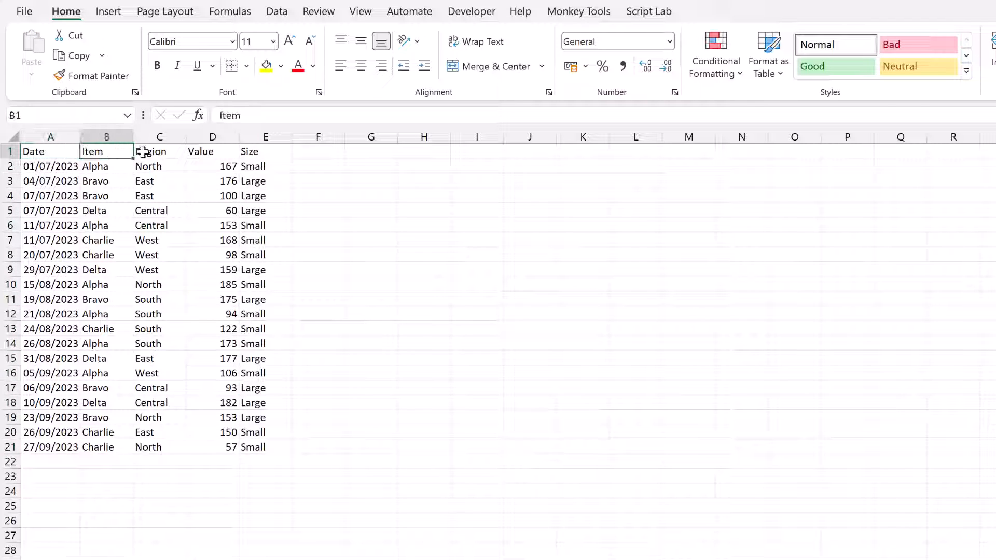
pyautogui.click(265, 151)
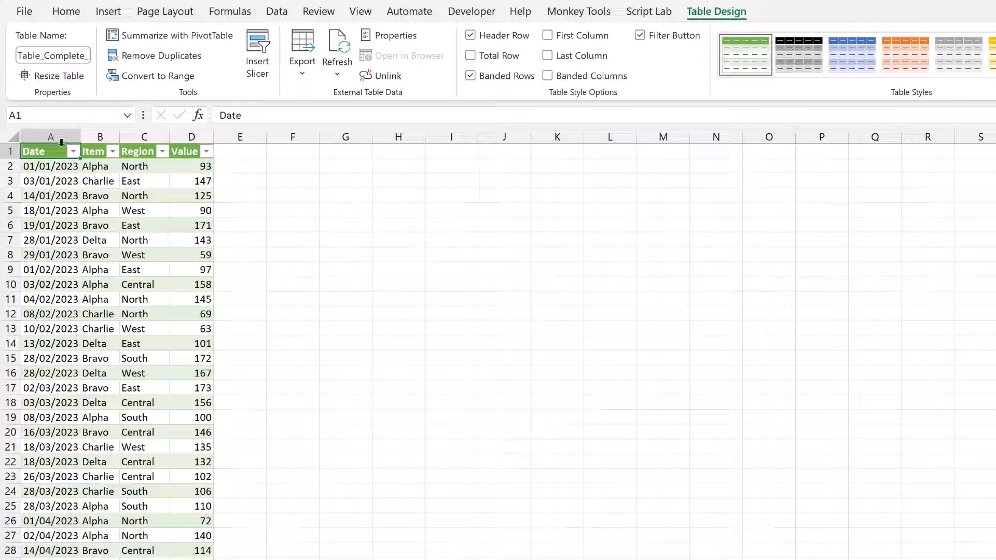
pyautogui.moveTo(276, 17)
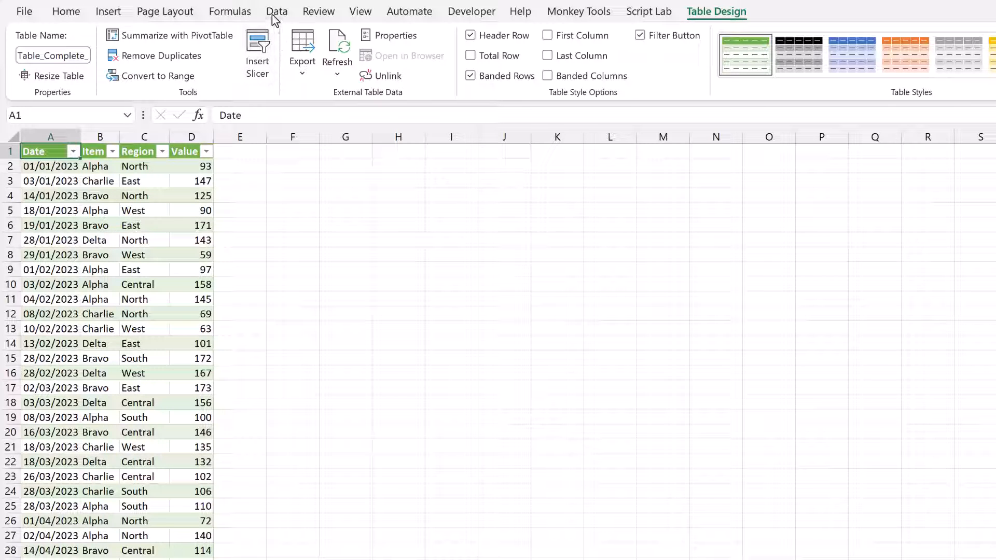
# Show the Data tab and scroll down through the loaded Complete Data table
pyautogui.click(276, 12)
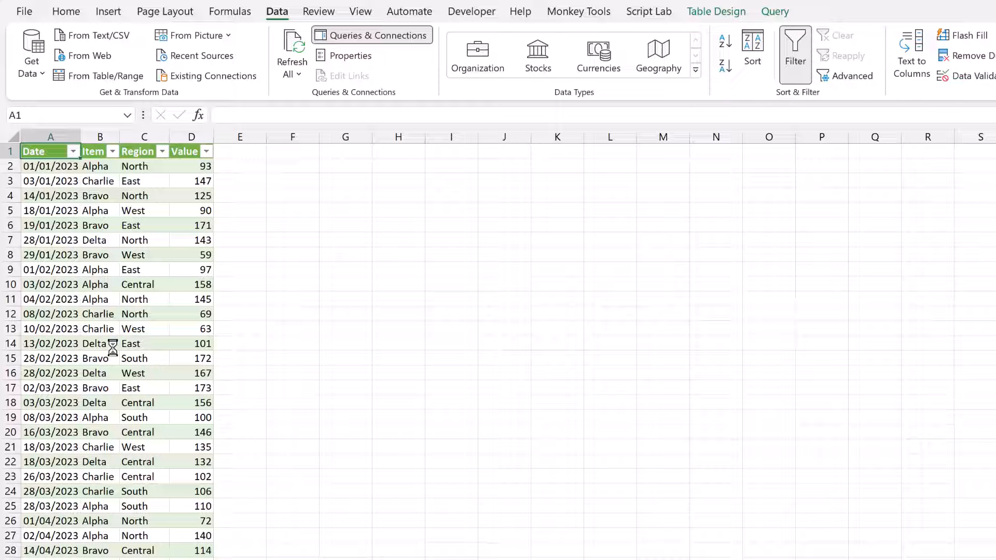
pyautogui.scroll(-3)
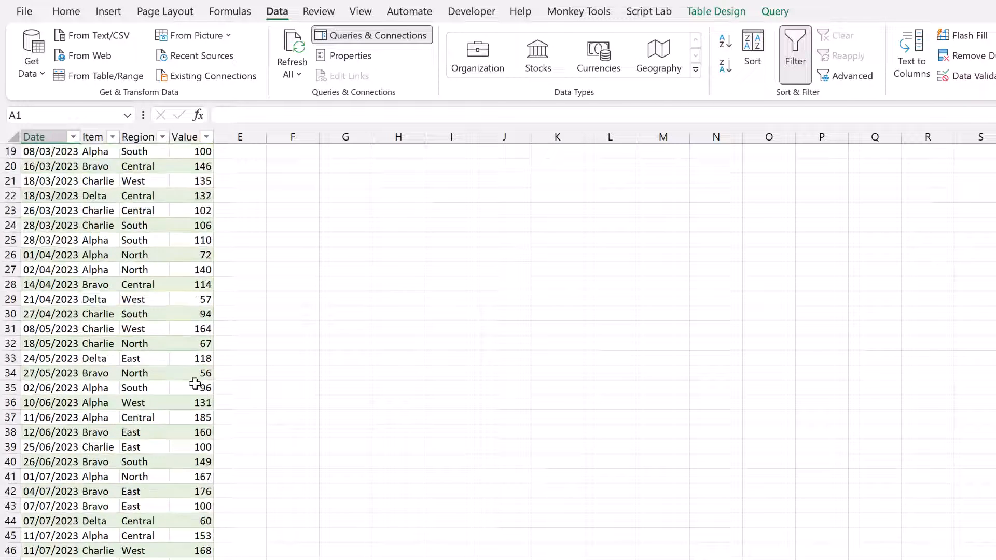
pyautogui.scroll(-3)
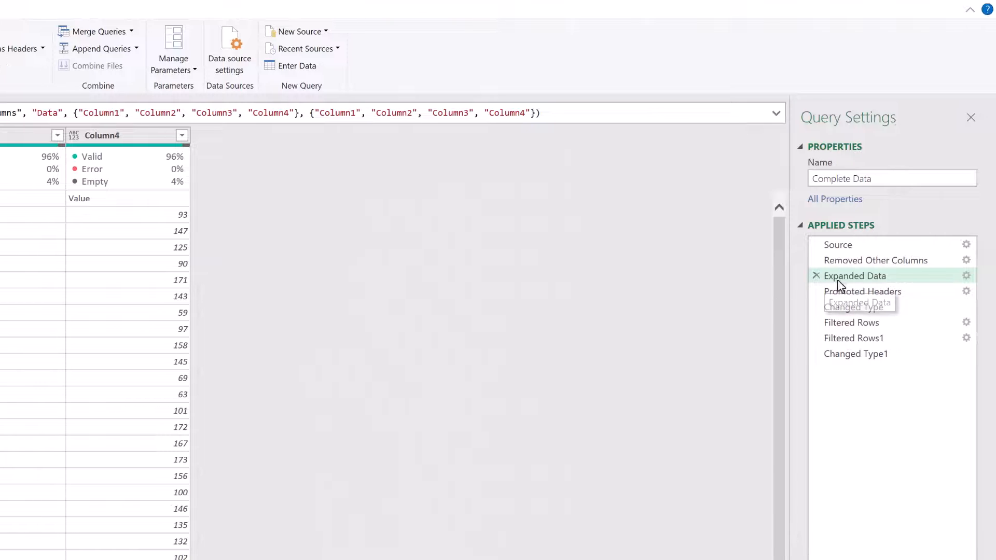
# Delete the Expanded Data step and every step after it, confirming the deletion
pyautogui.rightClick(854, 276)
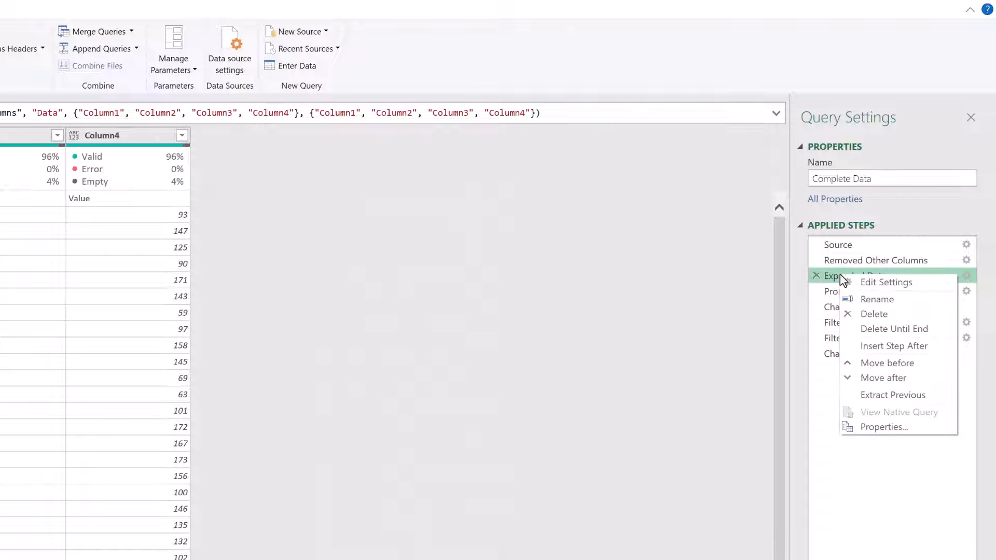
pyautogui.moveTo(895, 336)
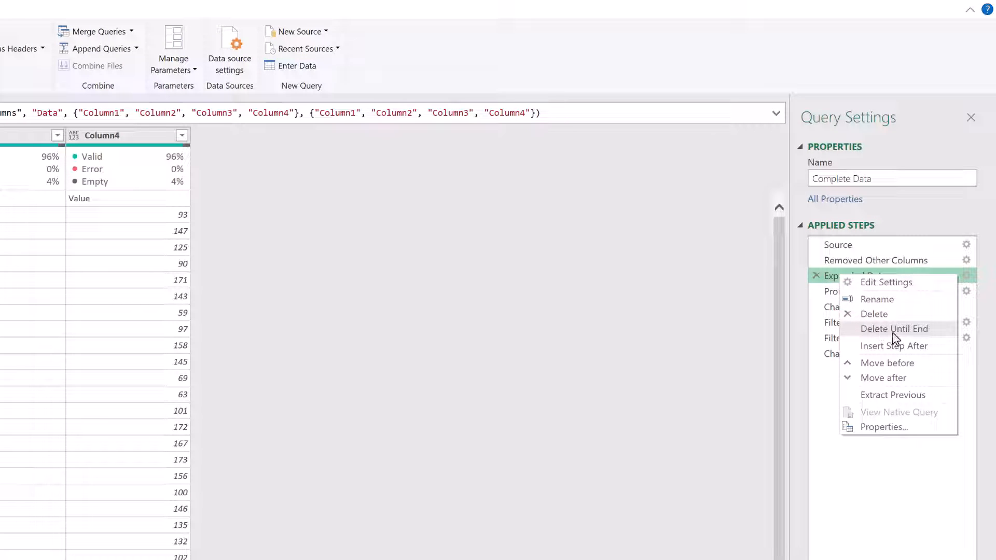
pyautogui.click(894, 329)
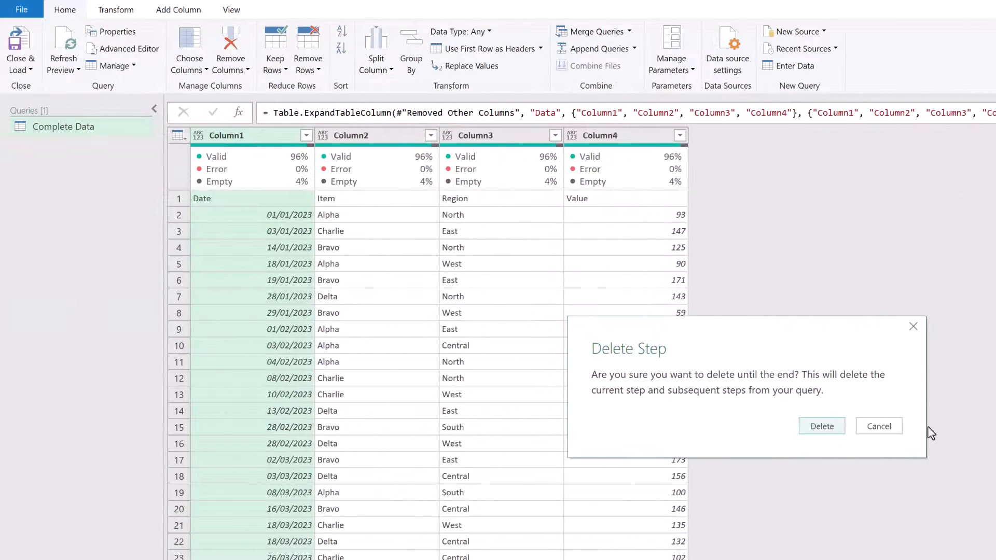
pyautogui.click(821, 426)
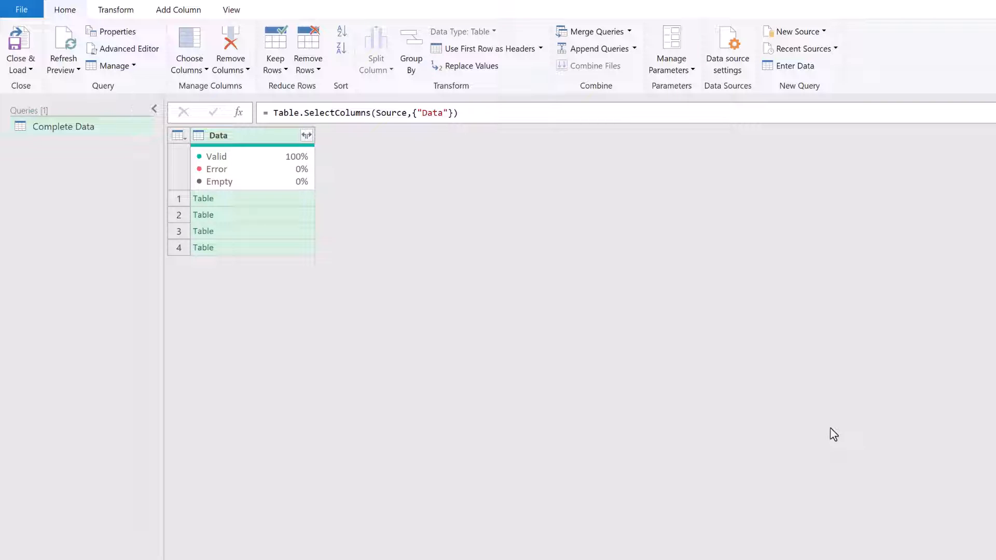
pyautogui.moveTo(331, 294)
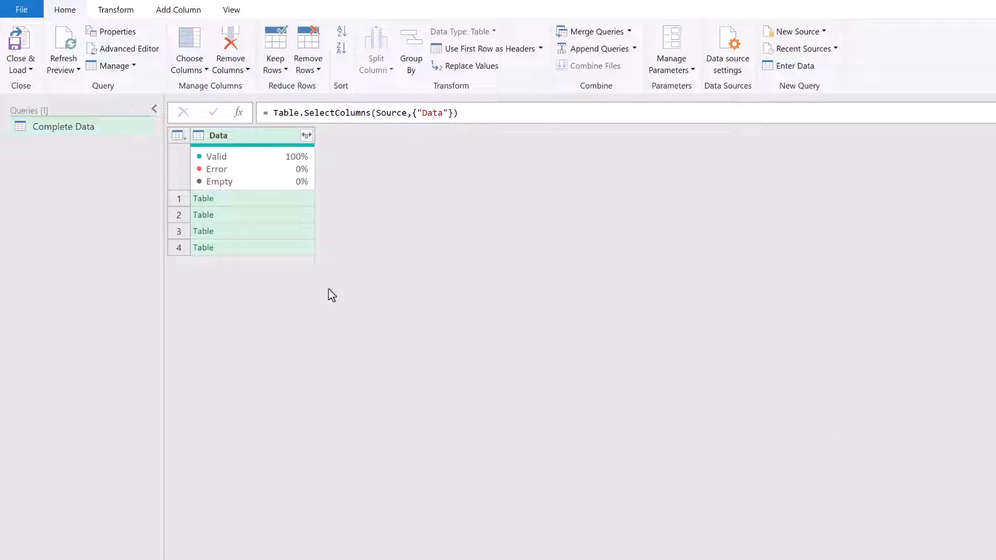
pyautogui.moveTo(381, 197)
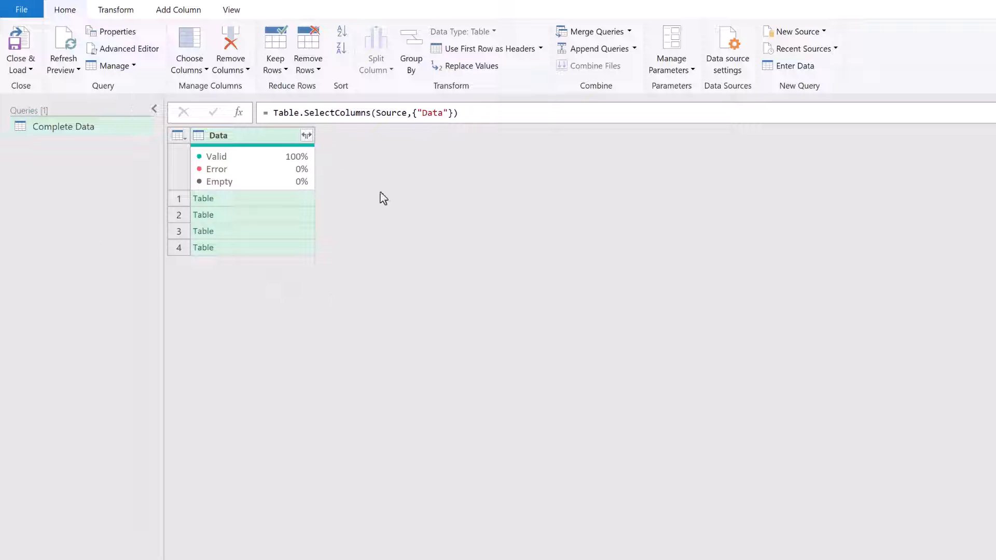
pyautogui.moveTo(244, 215)
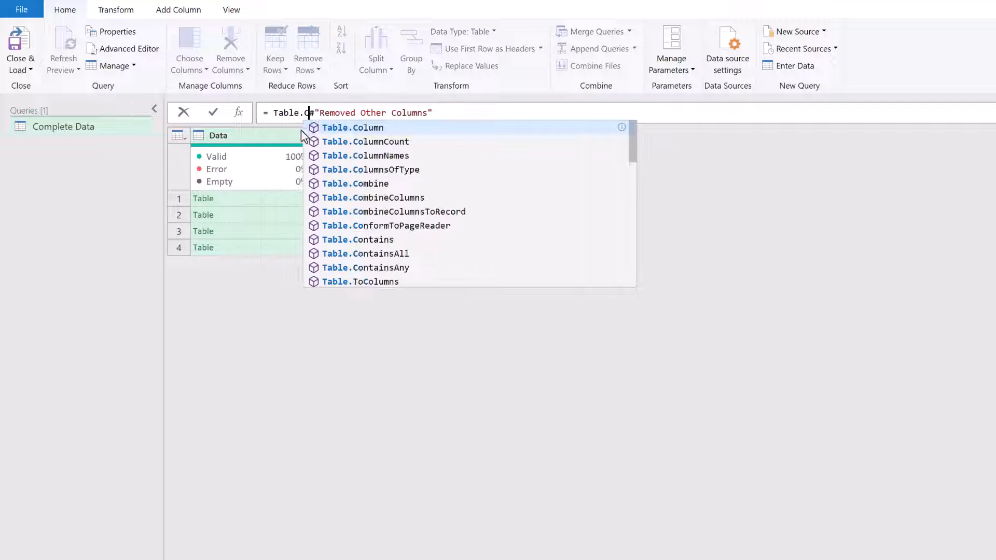
# Enter =Table.Combine(#"Removed Other Columns"[Data]) as the new step's formula
pyautogui.click(355, 184)
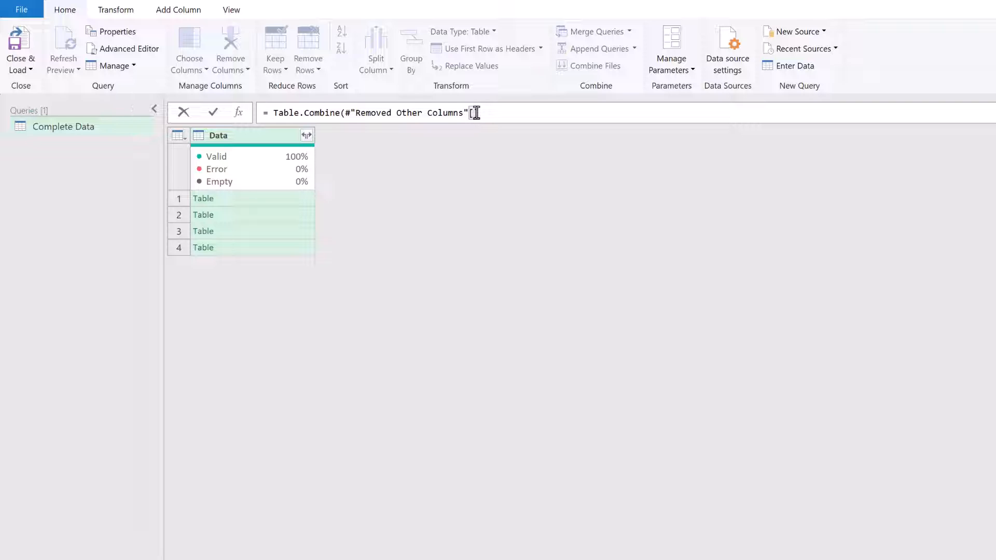
pyautogui.write('[Data])')
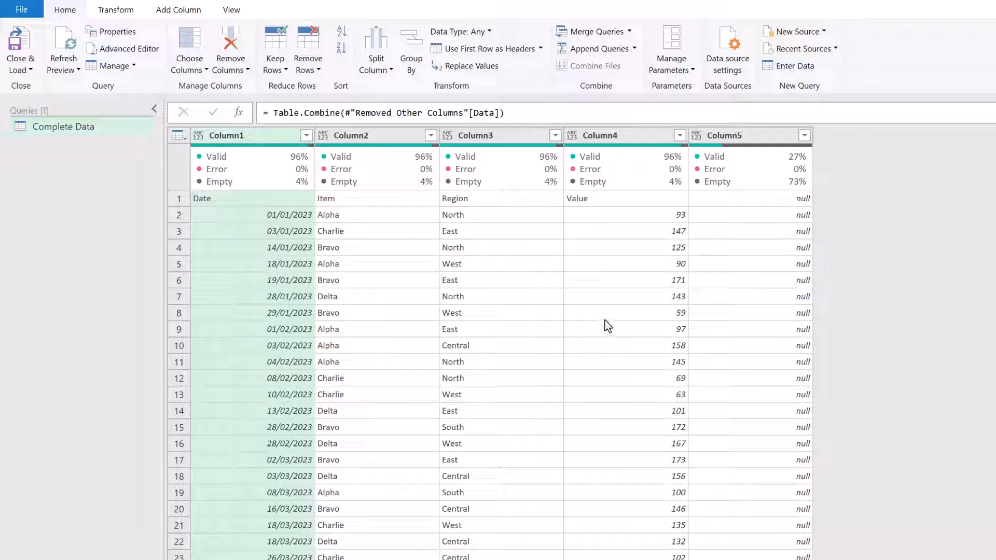
pyautogui.moveTo(751, 313)
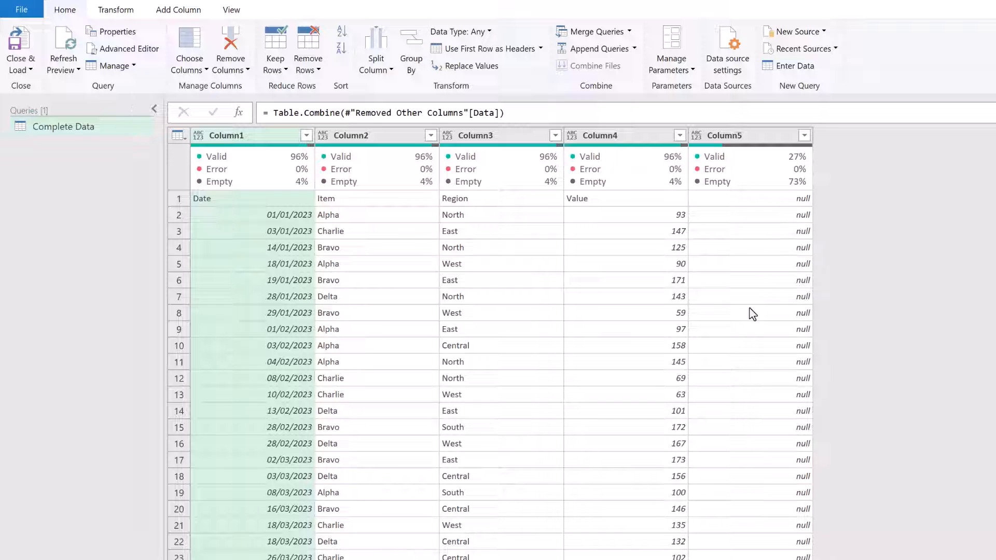
pyautogui.moveTo(757, 316)
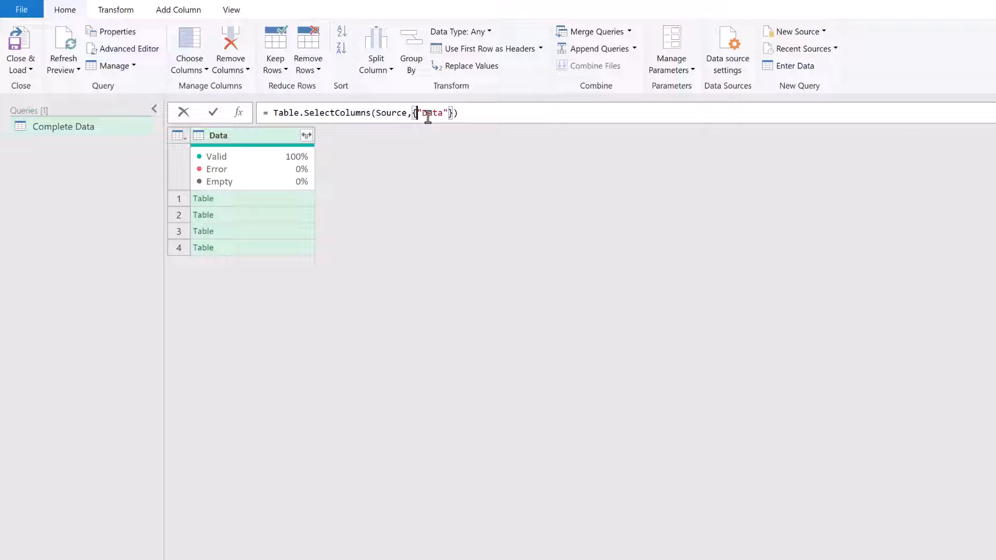
# Keep the Name column alongside Data, then return to the combined table step
pyautogui.write('Name"')
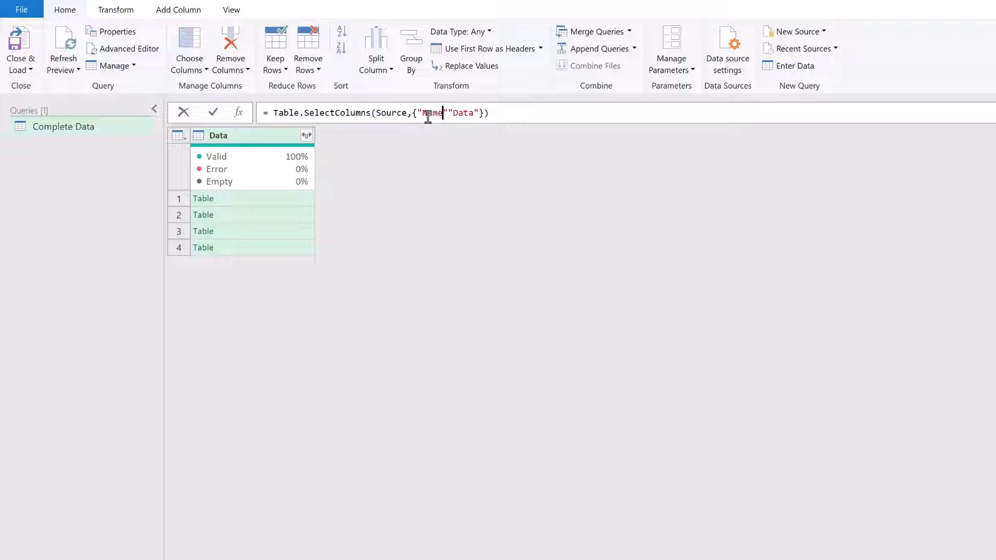
pyautogui.write(',')
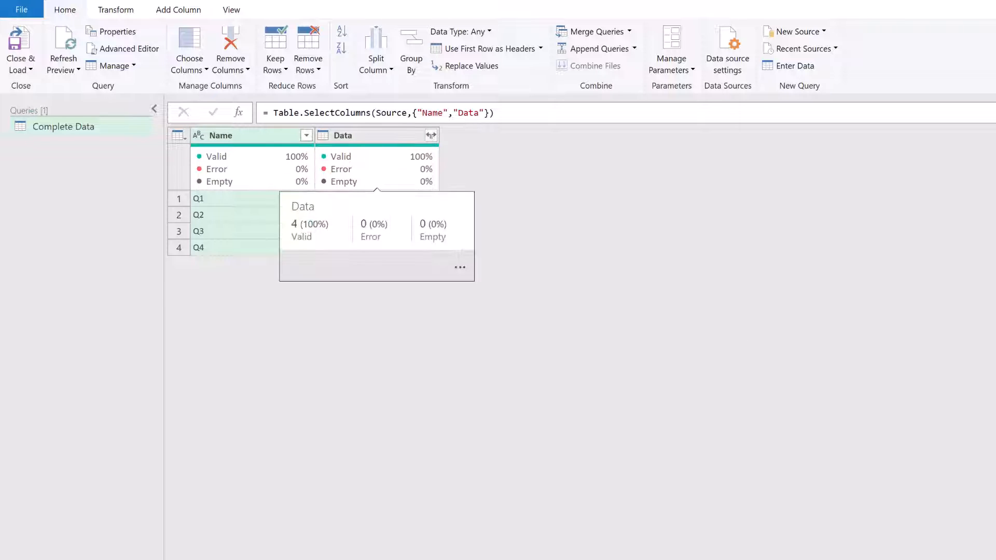
pyautogui.click(430, 135)
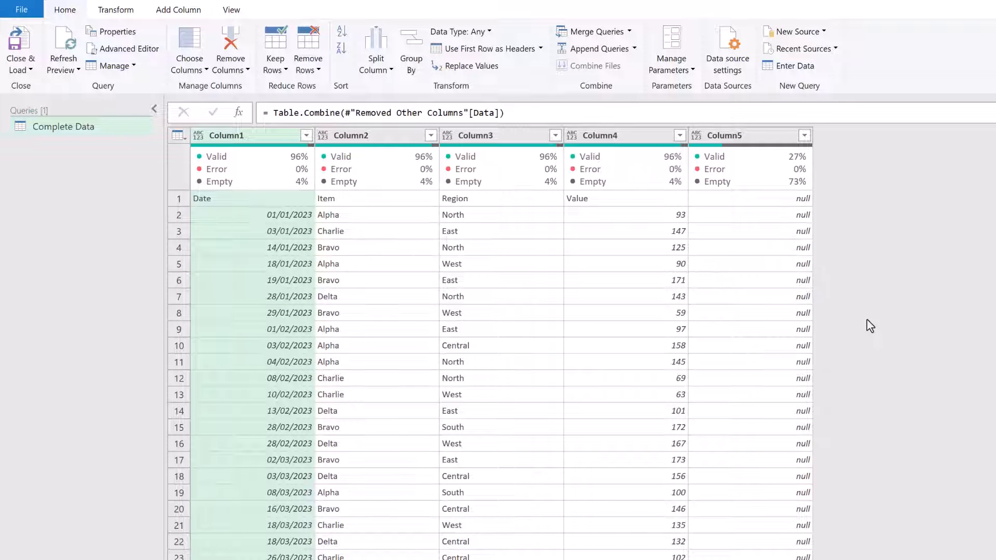
pyautogui.moveTo(741, 260)
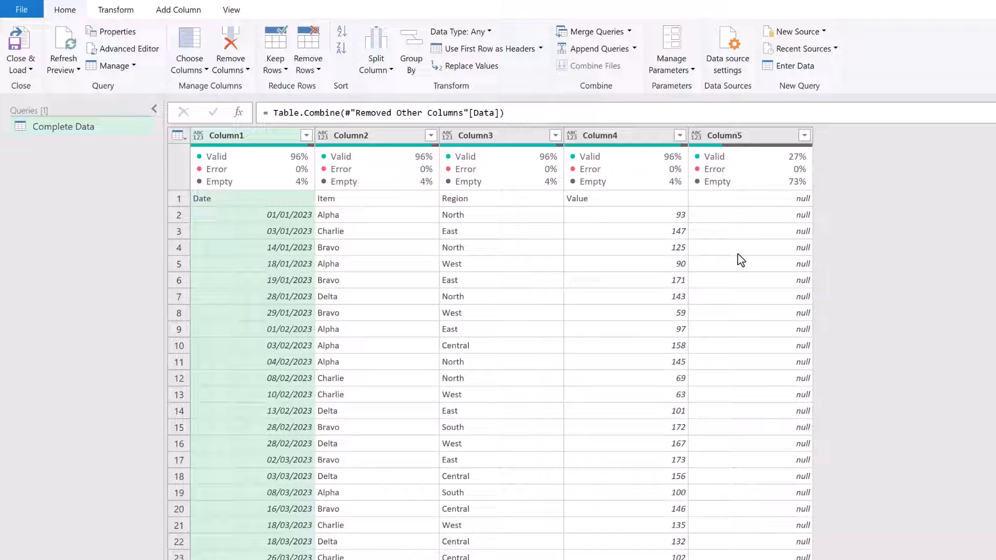
pyautogui.moveTo(735, 255)
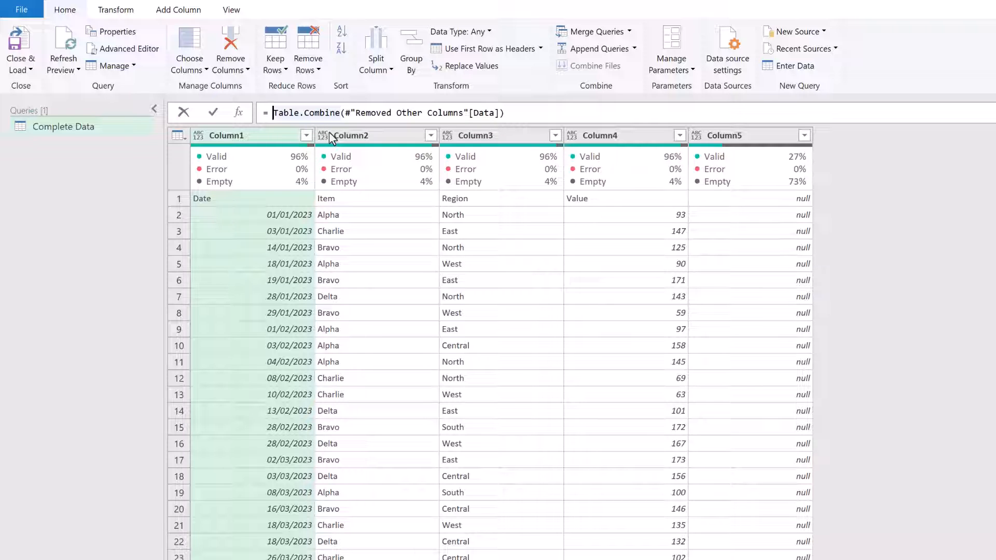
# Wrap the formula in Table.ColumnNames to list Column1–Column5, then copy it
pyautogui.click(282, 113)
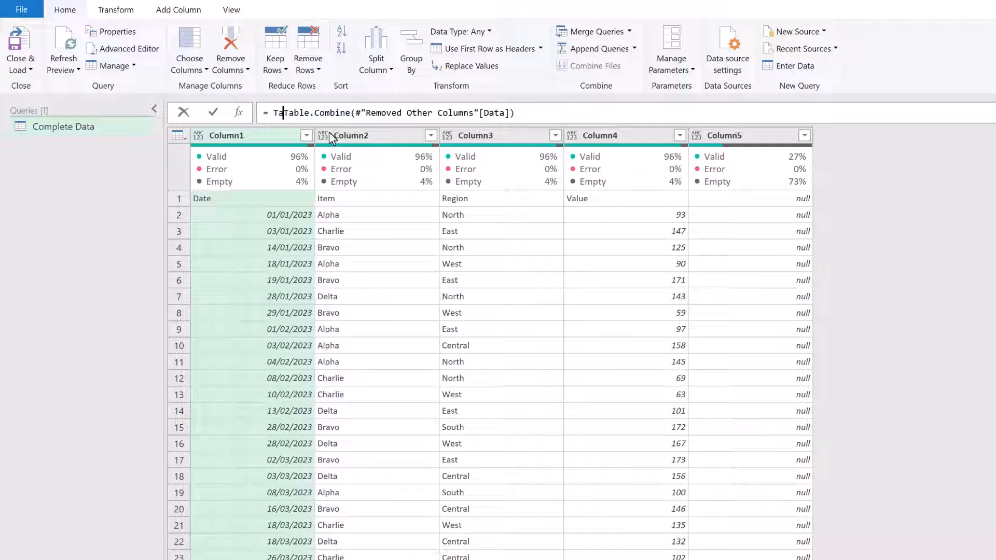
pyautogui.write('Table.')
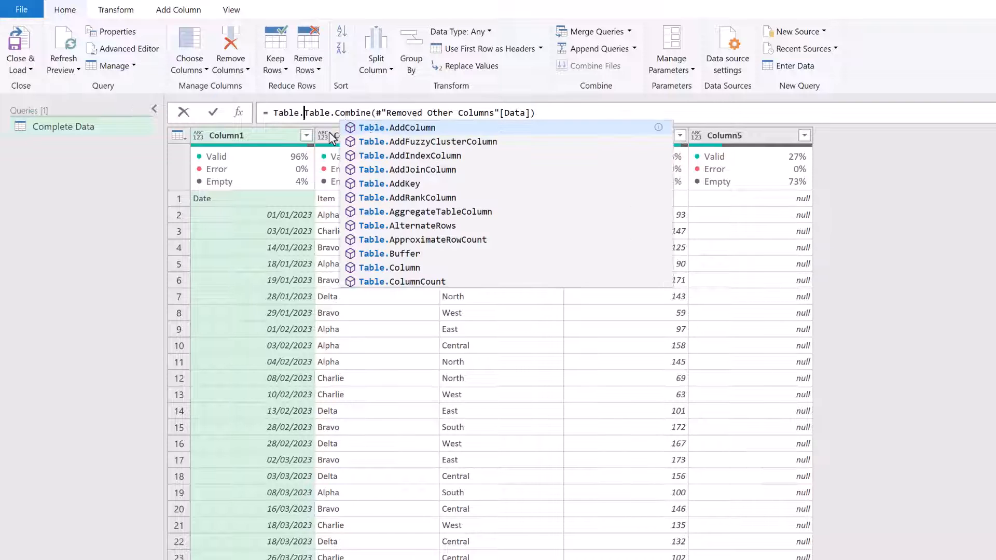
pyautogui.write('ColumnNames(')
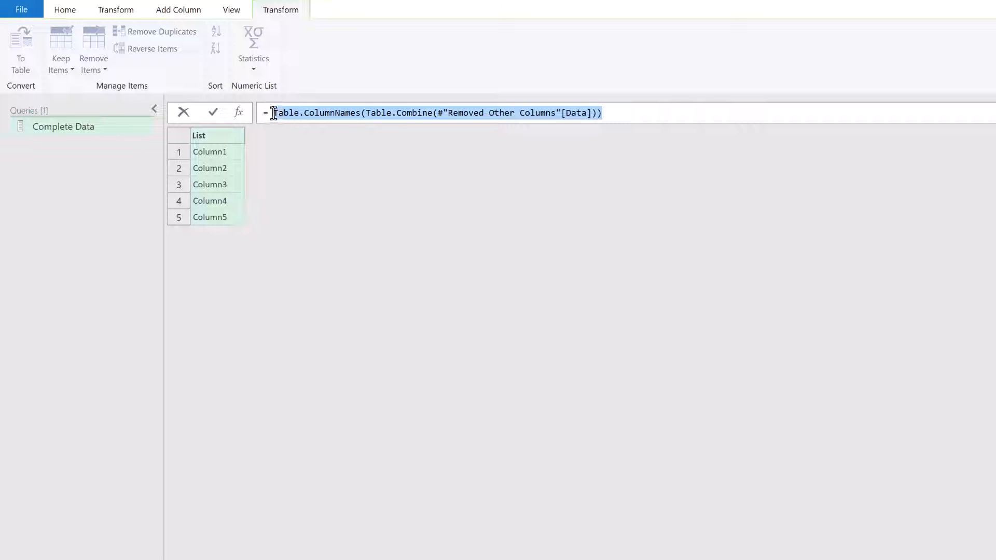
pyautogui.press('ctrl+c')
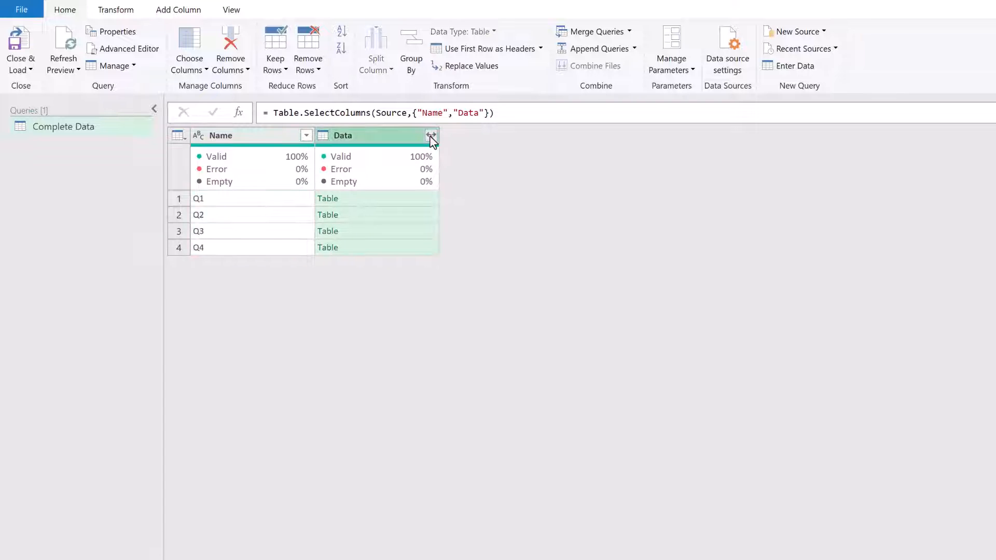
# Expand Data without name prefixes, taking columns from Table.ColumnNames(Table.Combine(#"Removed Other Columns"[Data]))
pyautogui.click(432, 135)
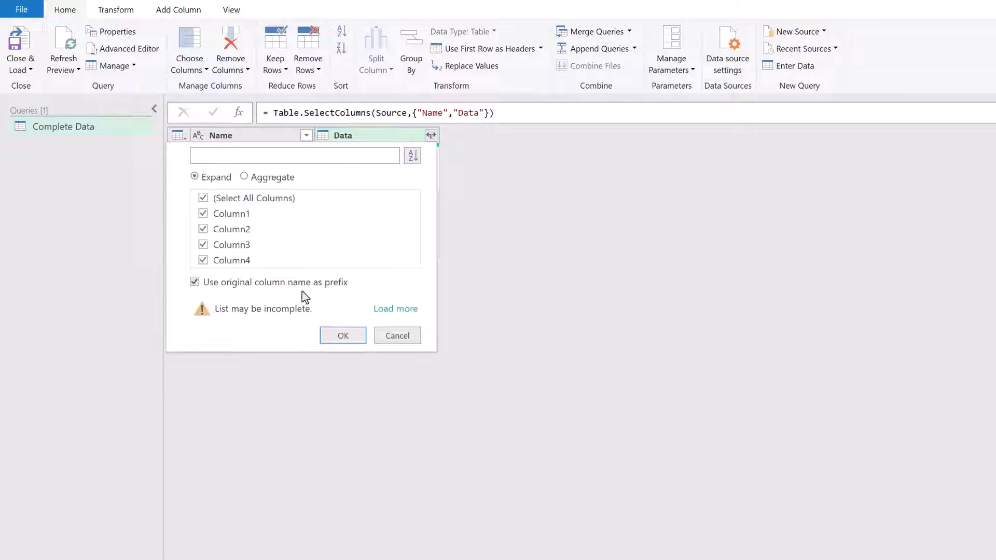
pyautogui.click(194, 282)
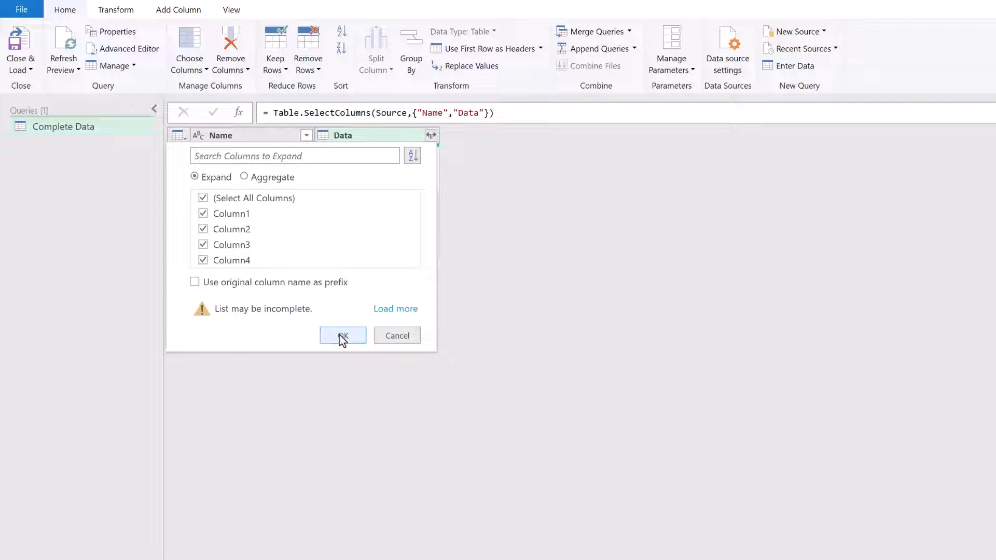
pyautogui.click(342, 335)
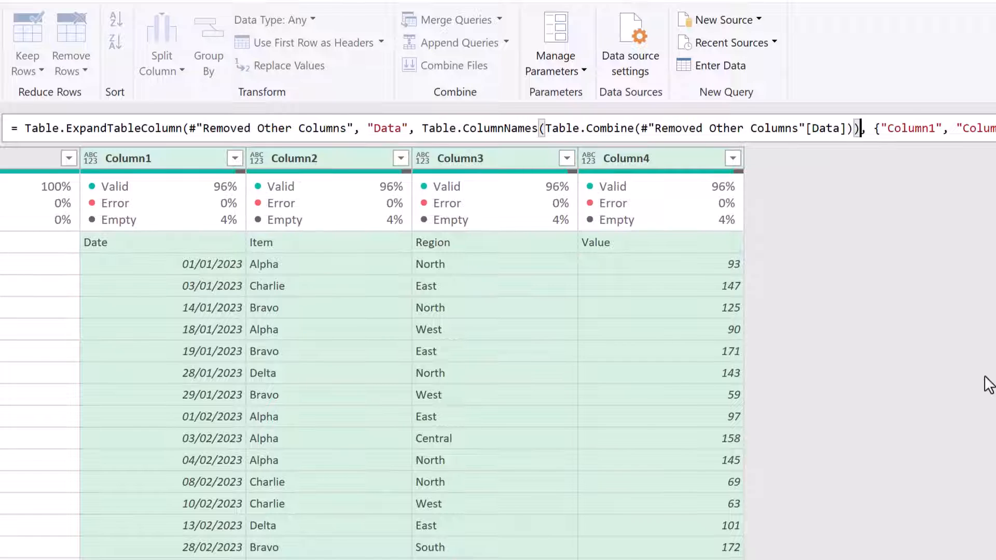
pyautogui.moveTo(933, 321)
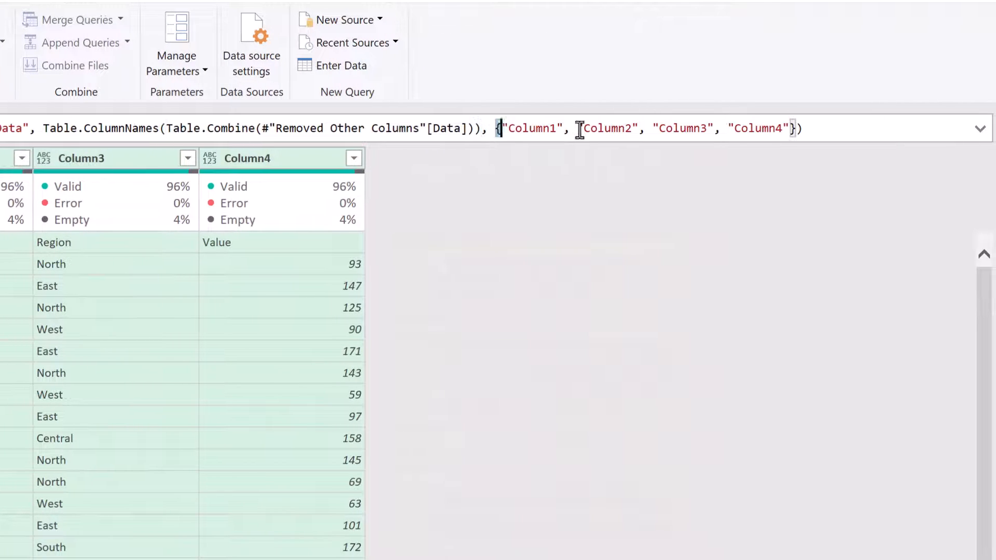
pyautogui.write('Table.ColumnNames(Table.Combine(#"Removed Other Columns"[Data]))')
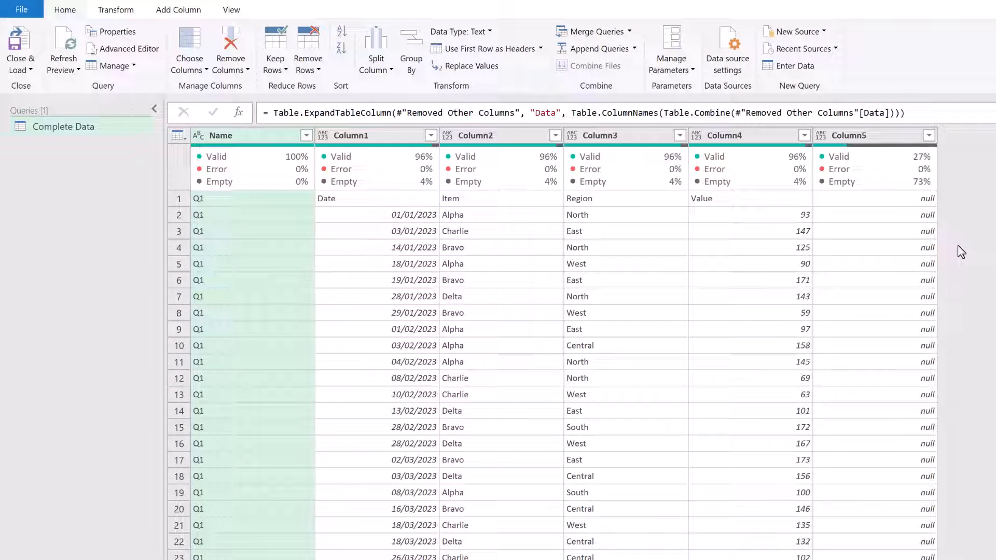
pyautogui.moveTo(928, 279)
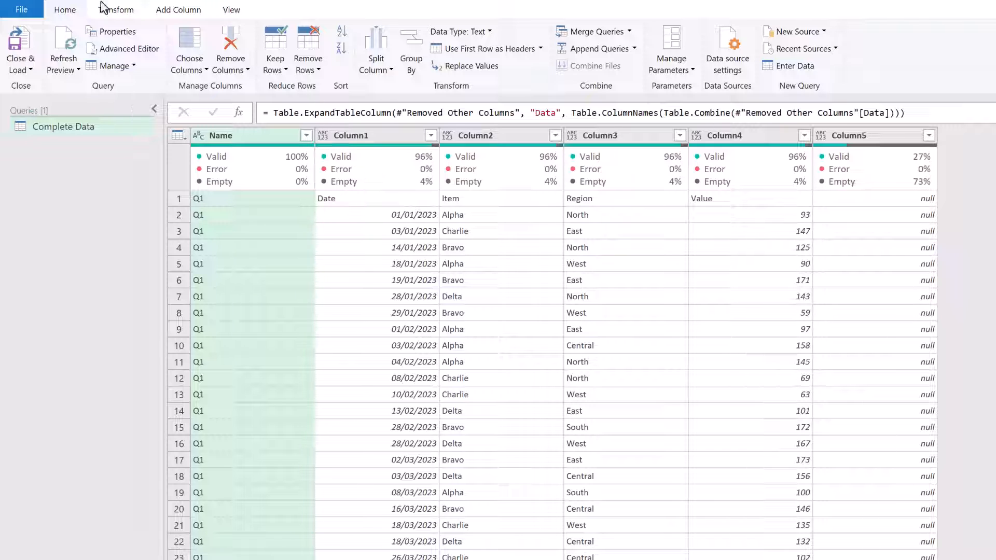
# Promote the expanded data's first row to headers and scroll through the later quarters' rows
pyautogui.click(115, 9)
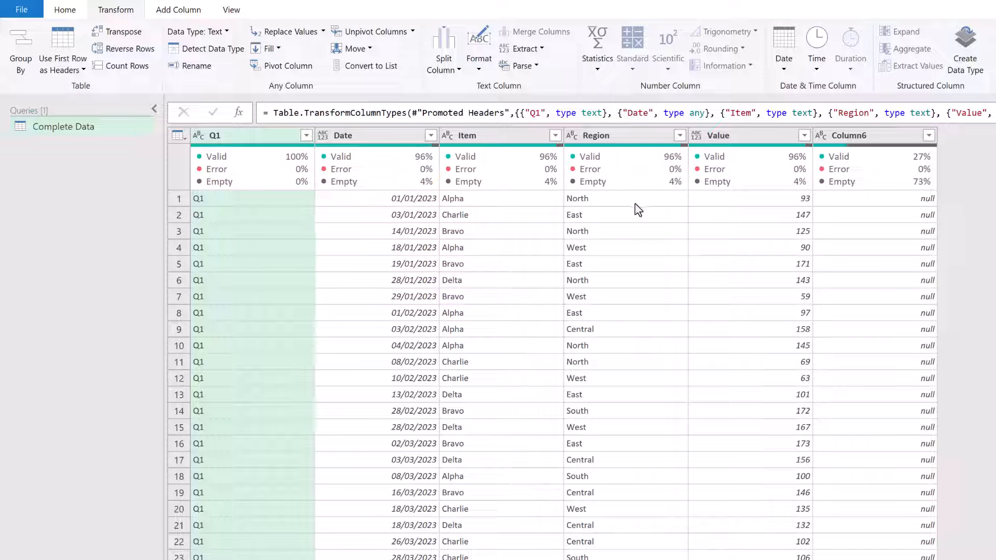
pyautogui.moveTo(872, 184)
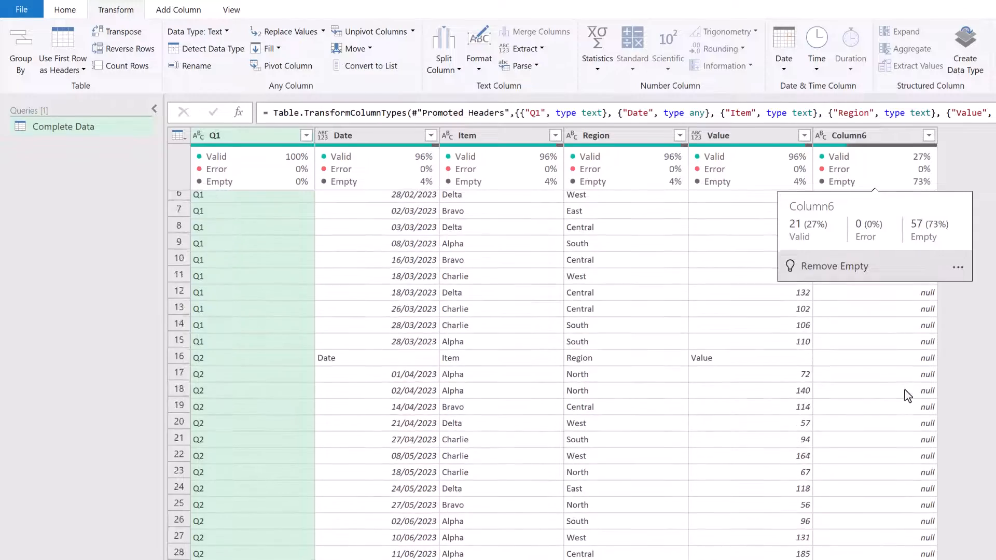
pyautogui.scroll(-3)
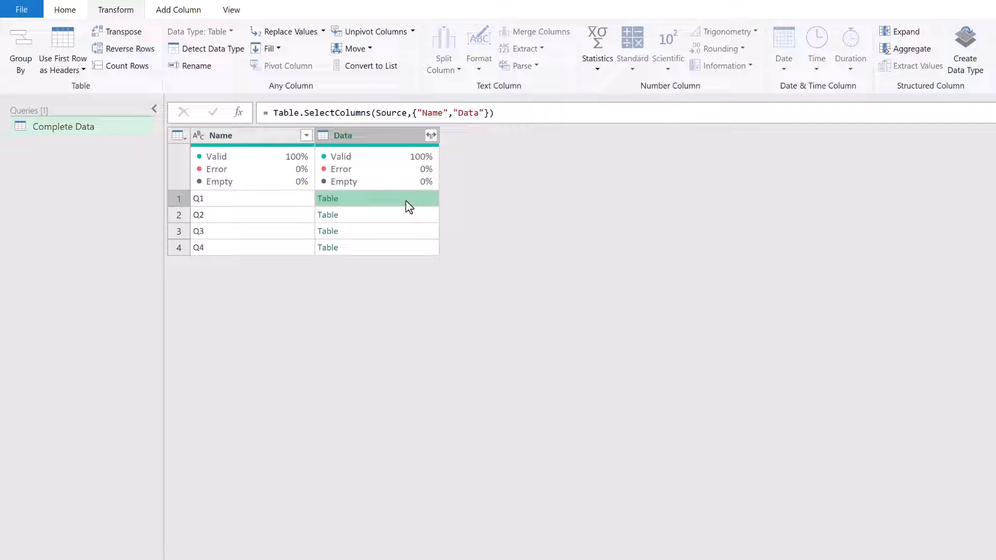
# Preview the Q1 table's Date, Item, Region and Value rows in the Data column
pyautogui.click(328, 198)
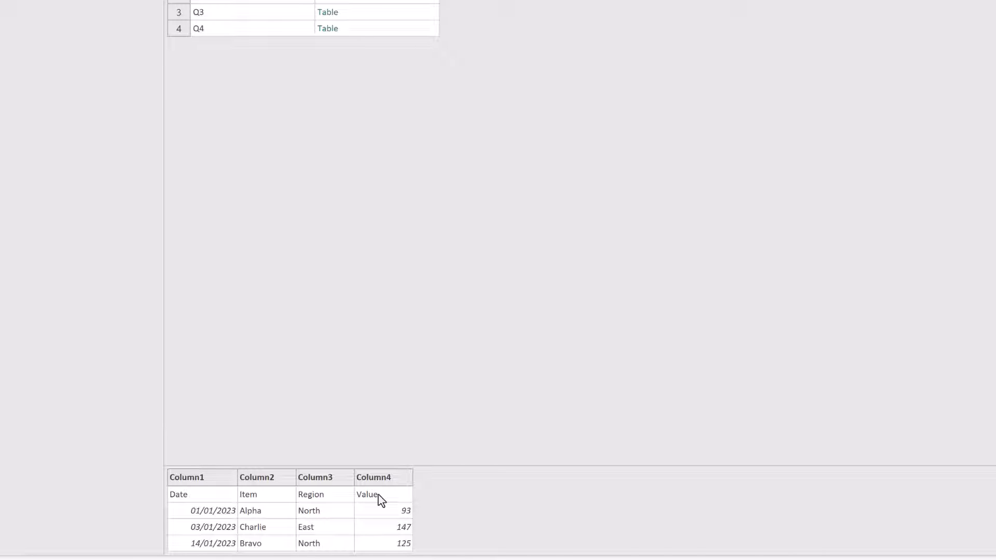
pyautogui.moveTo(196, 477)
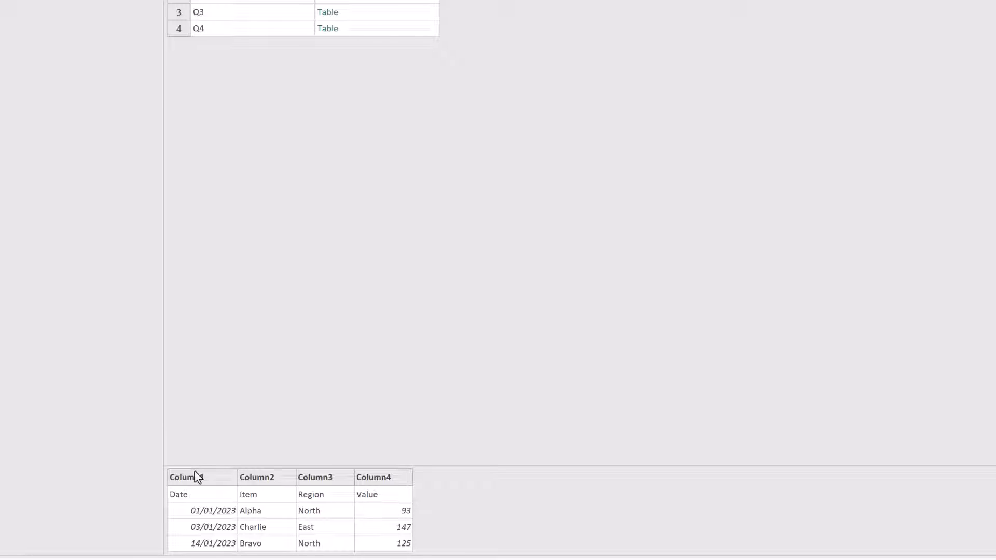
pyautogui.moveTo(362, 483)
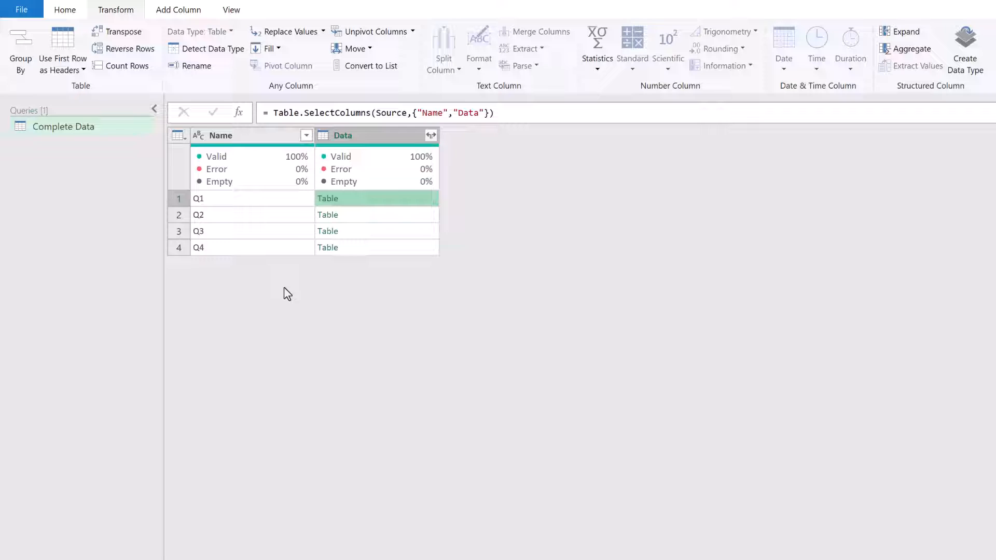
pyautogui.moveTo(289, 294)
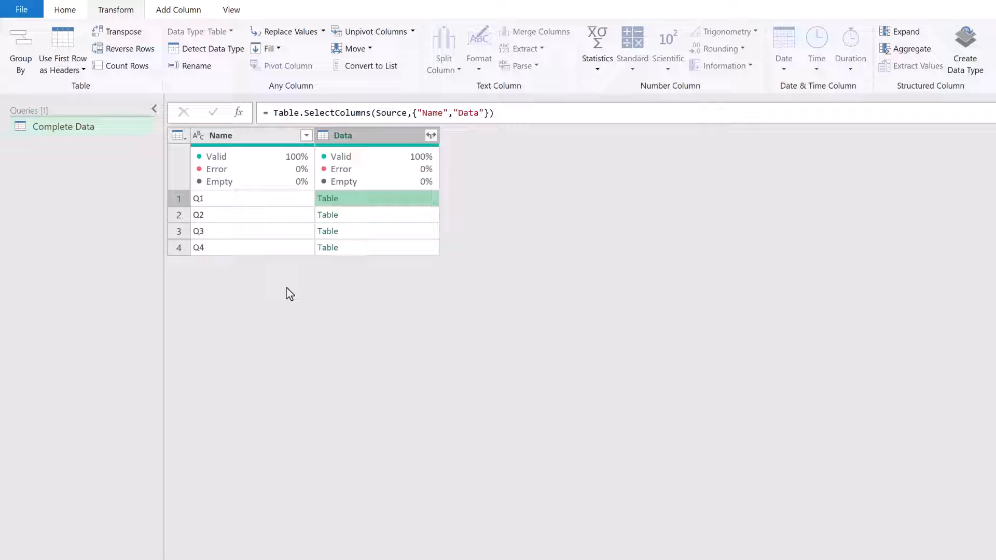
# Insert a mid-query step applying UPPERCASE (Text.Upper) to the Name column
pyautogui.click(229, 135)
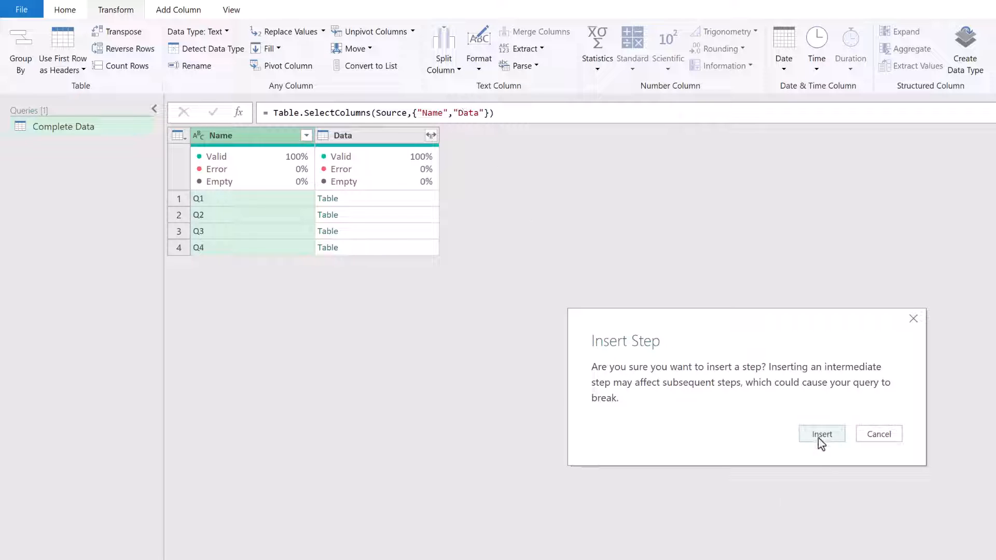
pyautogui.click(820, 434)
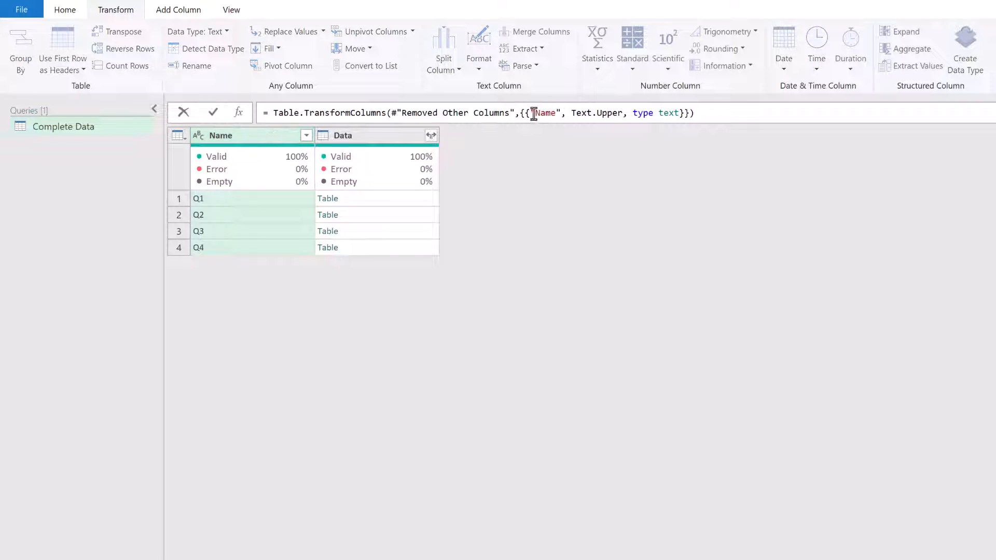
# Rewrite the inserted step to apply each Table.PromoteHeaders(_) to the Data column
pyautogui.doubleClick(545, 113)
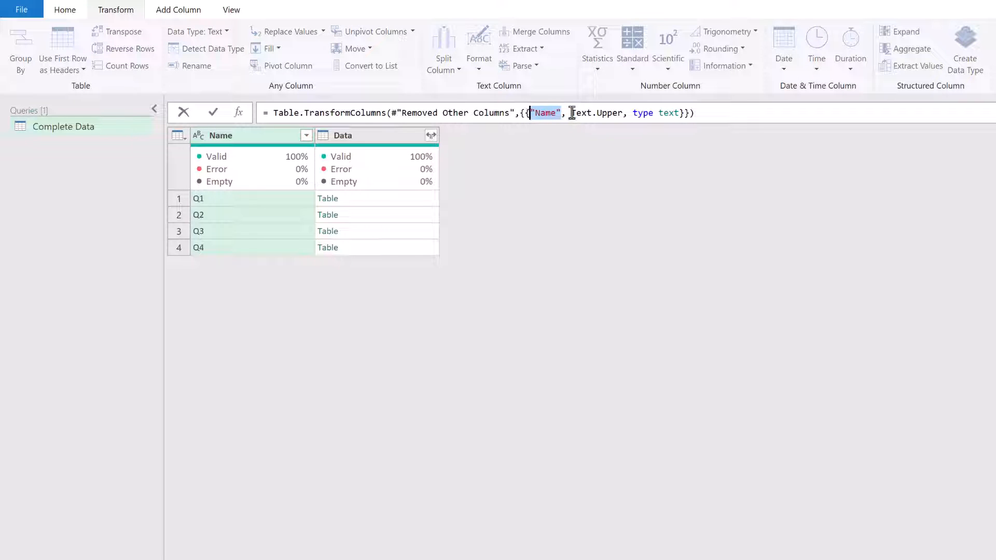
pyautogui.doubleClick(597, 113)
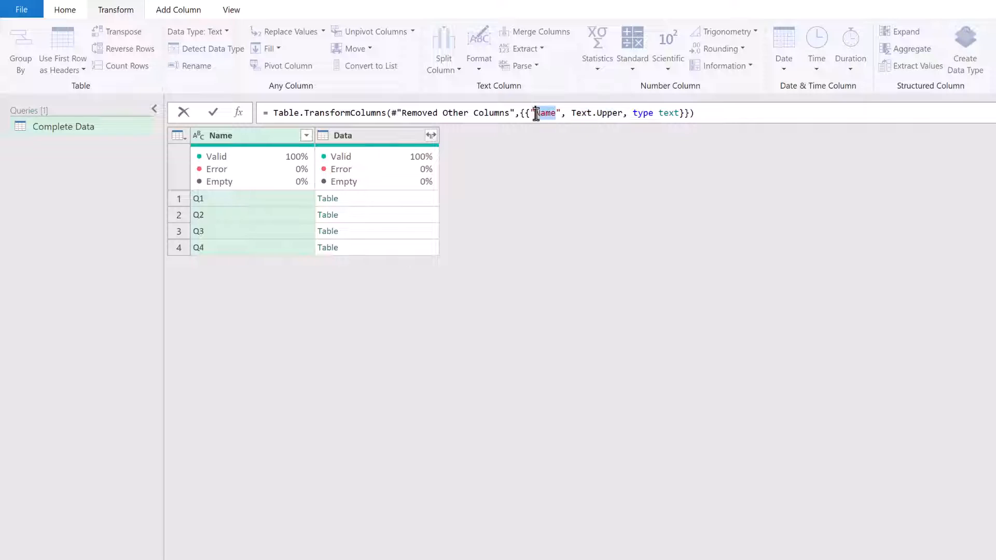
pyautogui.write('Data')
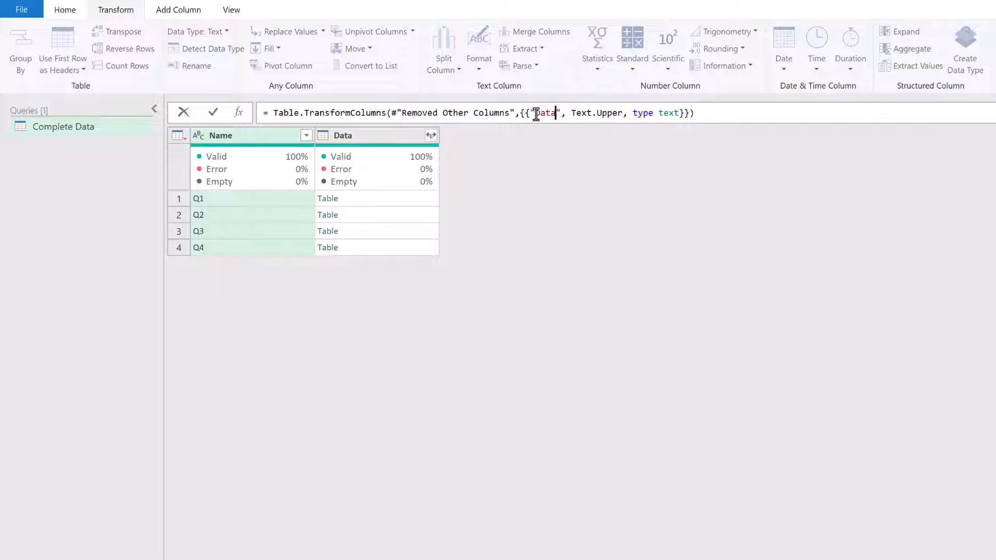
pyautogui.doubleClick(596, 113)
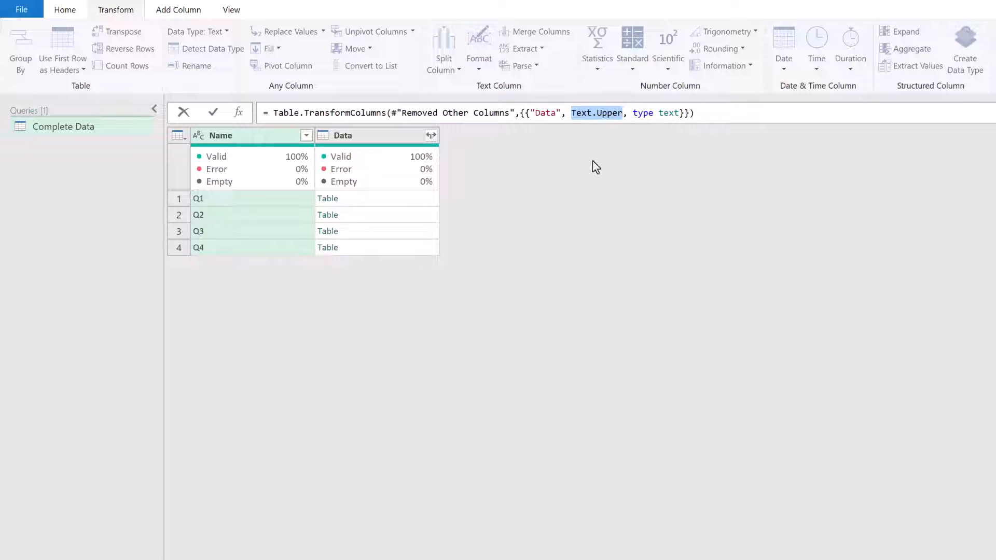
pyautogui.write('each Tabl')
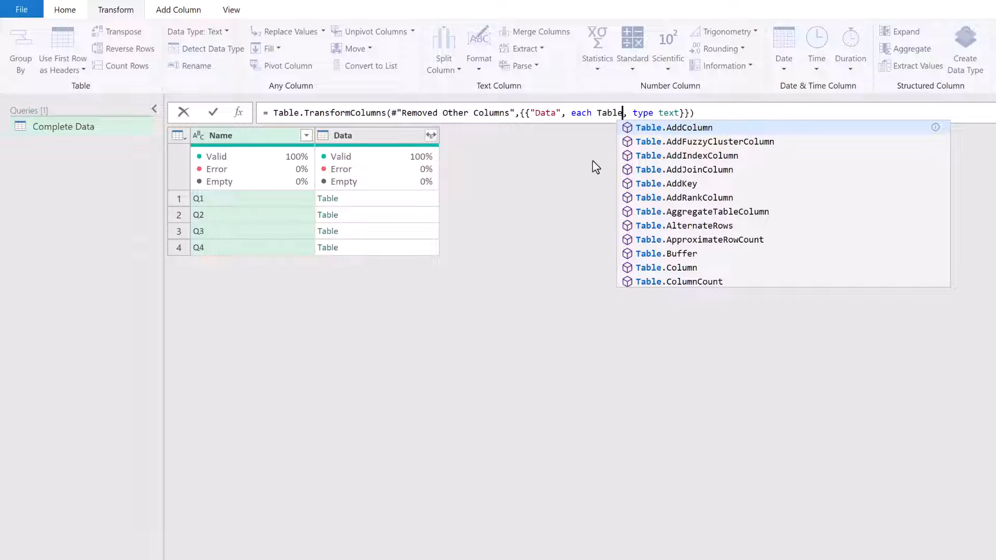
pyautogui.write('.Pro')
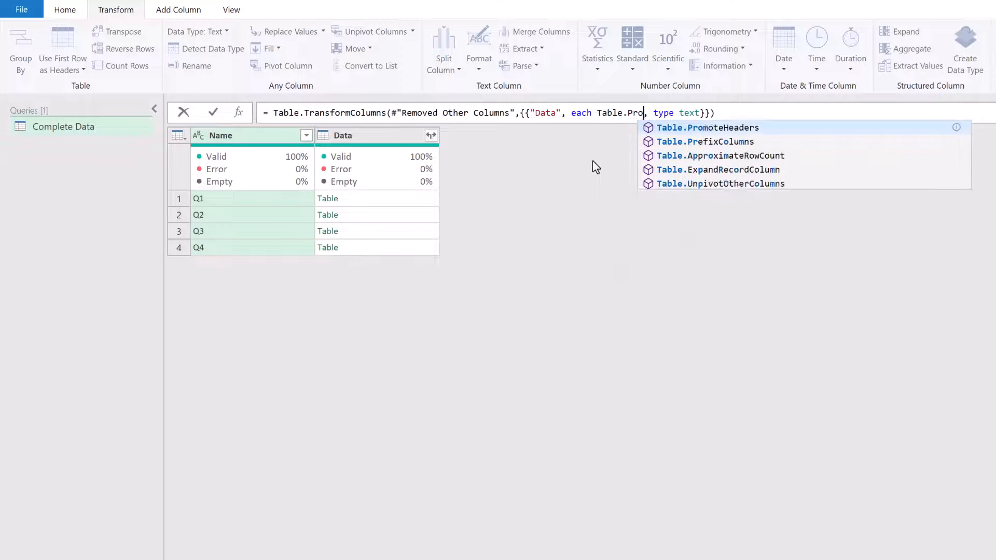
pyautogui.click(705, 127)
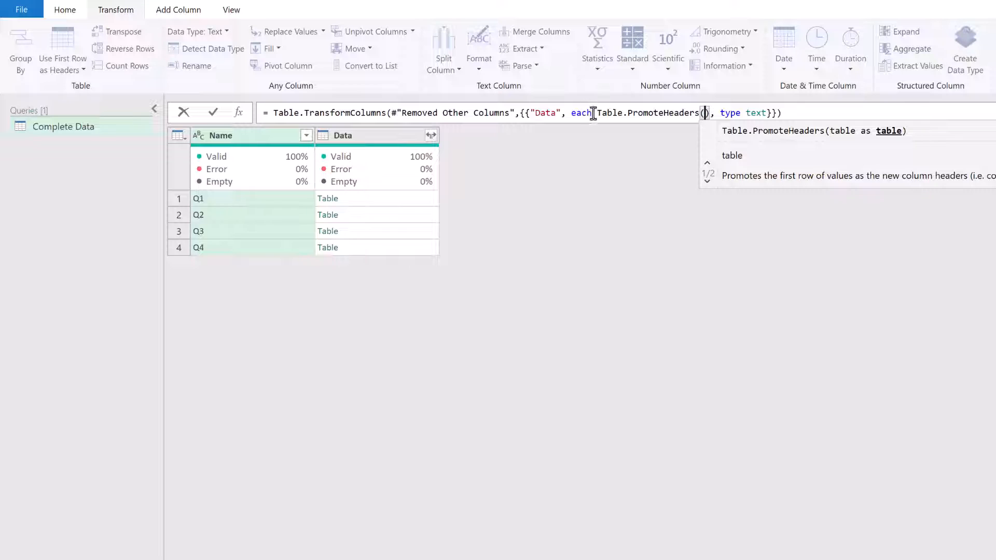
pyautogui.moveTo(584, 114)
pyautogui.write('_')
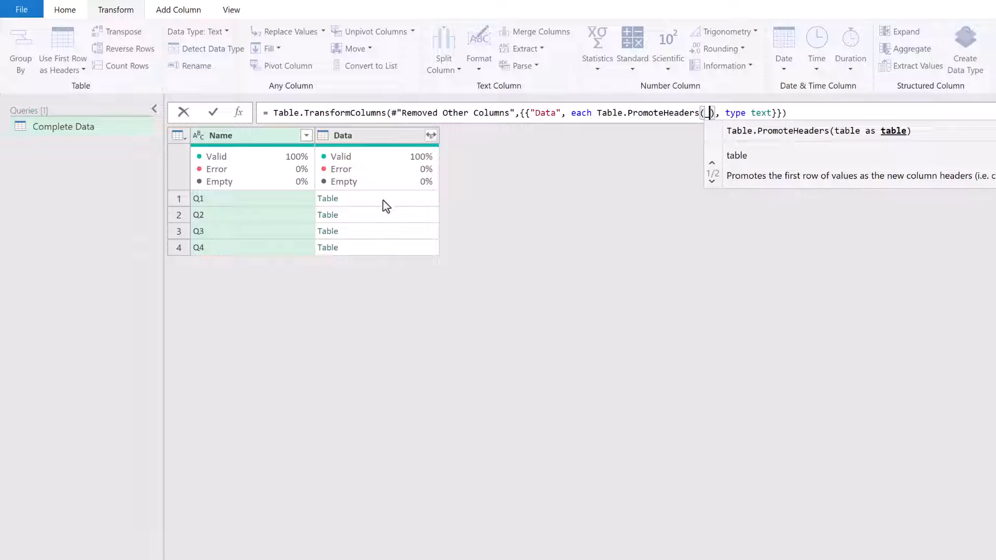
pyautogui.moveTo(550, 269)
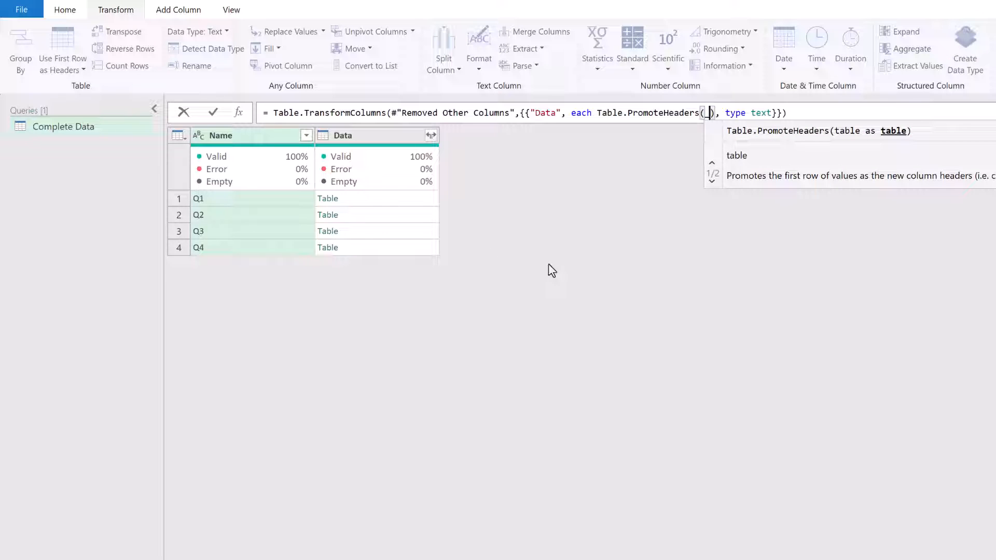
pyautogui.write('_')
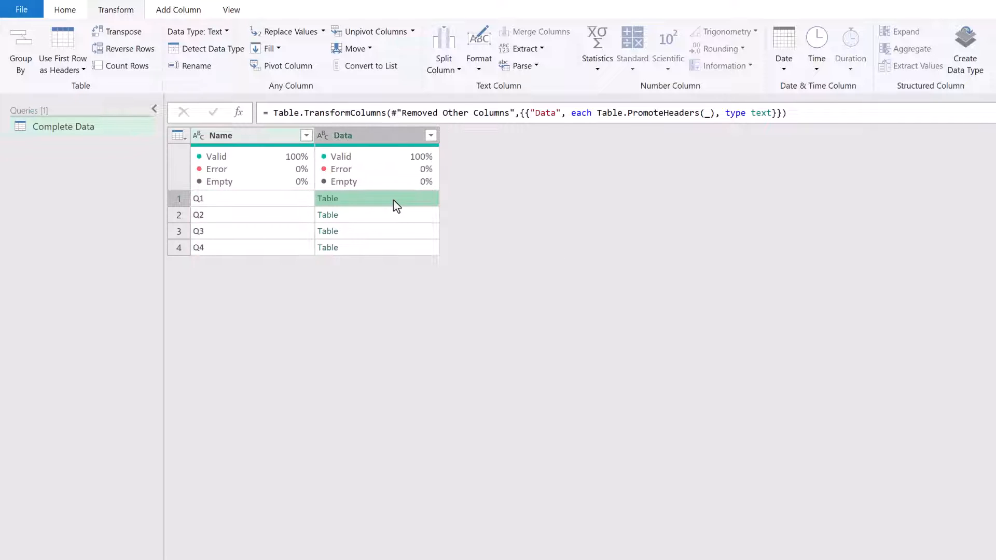
# Preview the Q1 table, now headed Date, Item, Region and Value
pyautogui.click(328, 198)
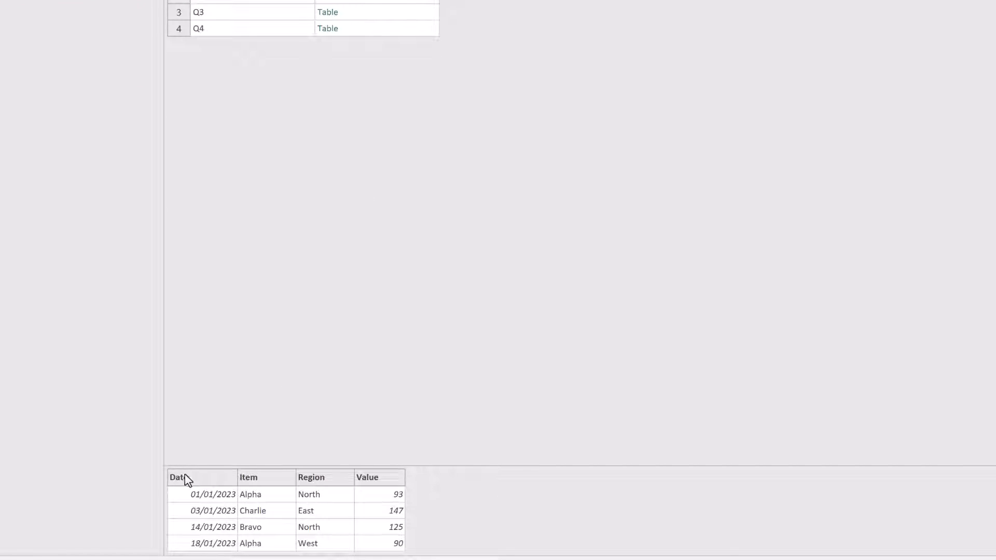
pyautogui.moveTo(387, 138)
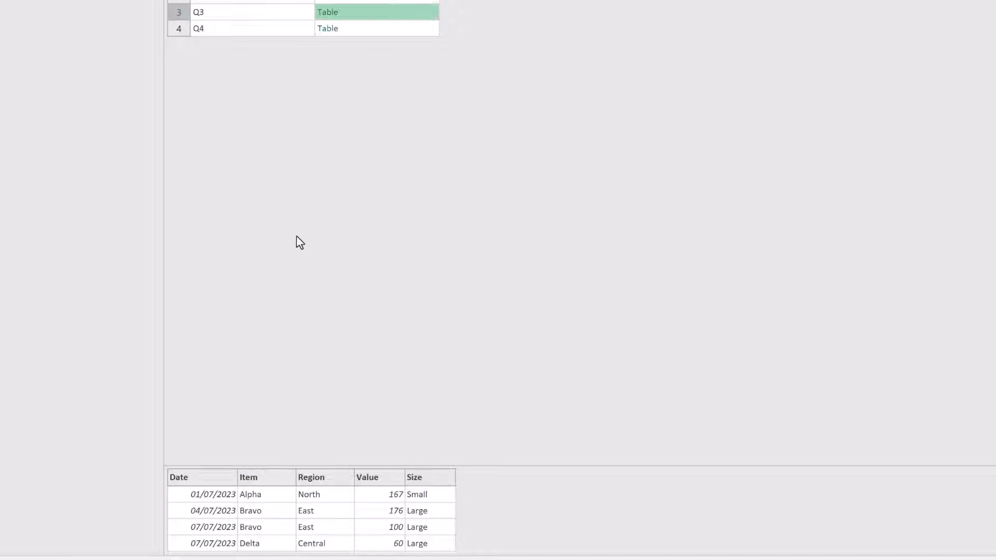
pyautogui.moveTo(276, 494)
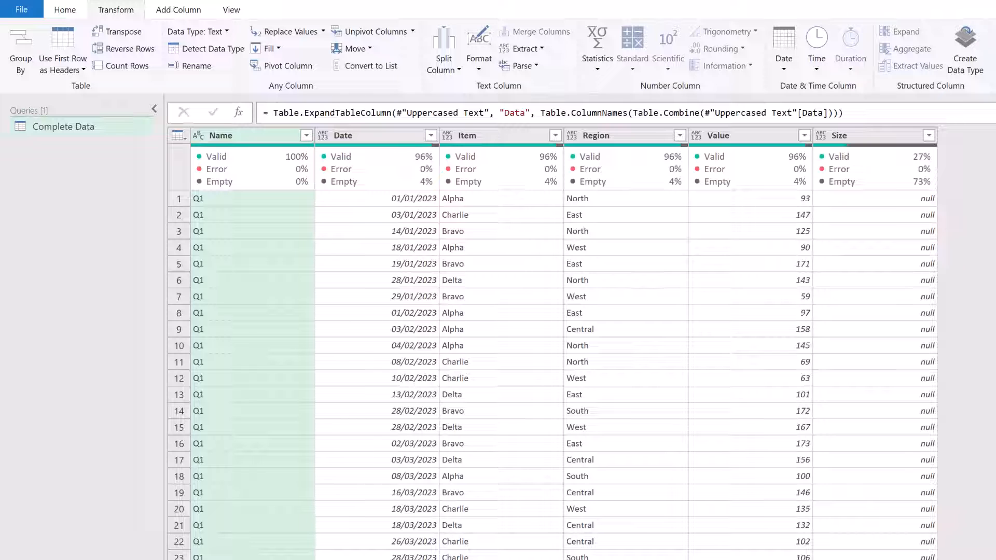
pyautogui.moveTo(495, 216)
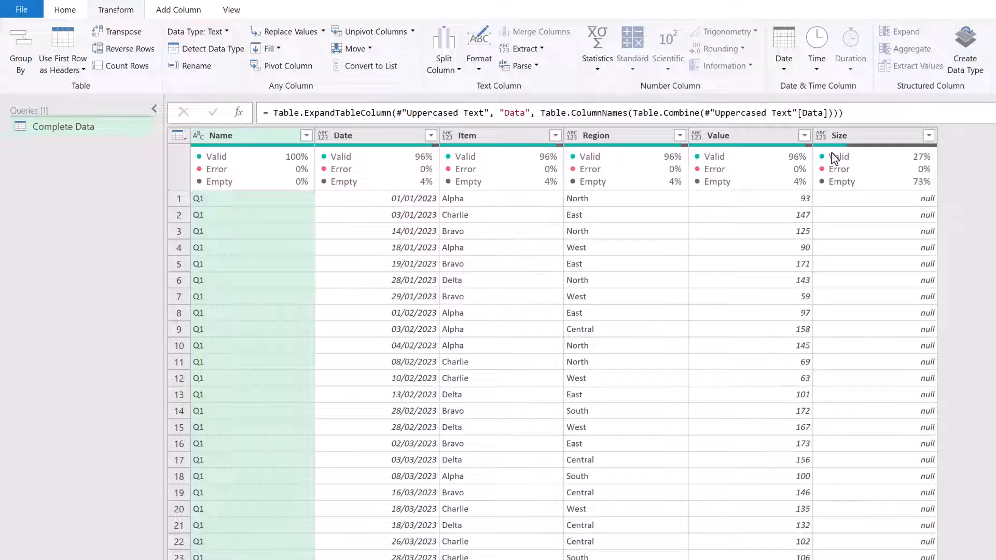
# Select the combined Name, Date, Item, Region, Value and Size columns to detect data types
pyautogui.click(840, 169)
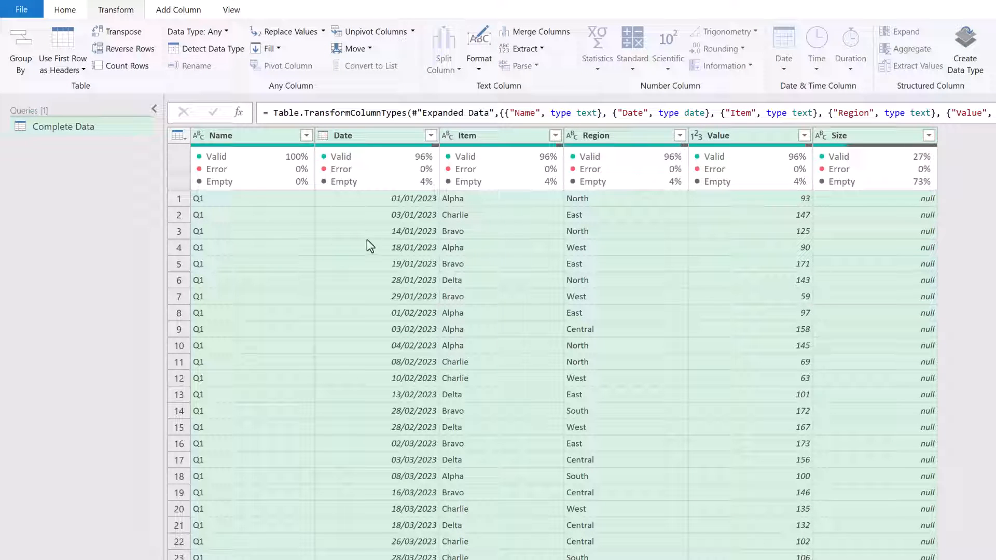
pyautogui.moveTo(768, 211)
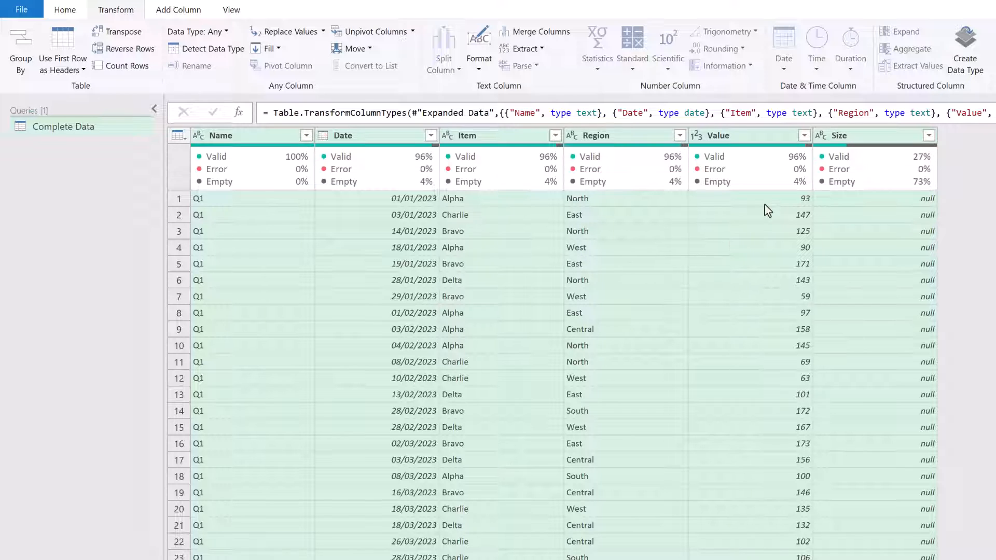
pyautogui.moveTo(878, 215)
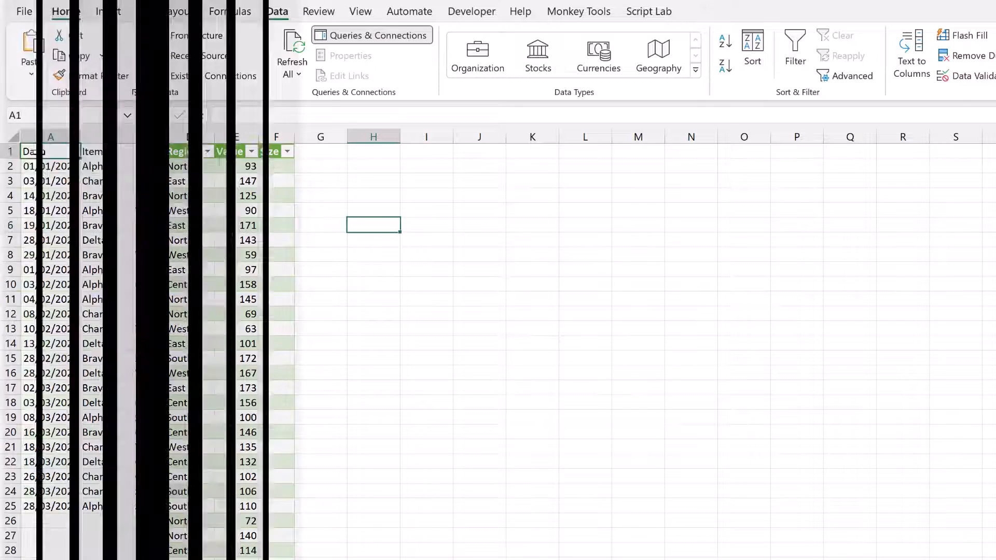
# Paste the Service column beside Size on the July–September sheet
pyautogui.click(65, 12)
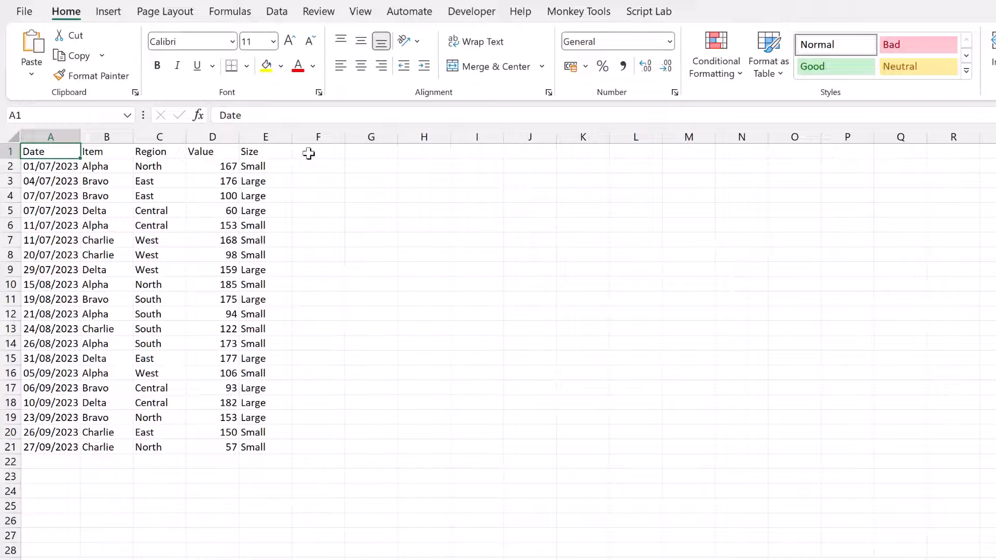
pyautogui.press('ctrl+v')
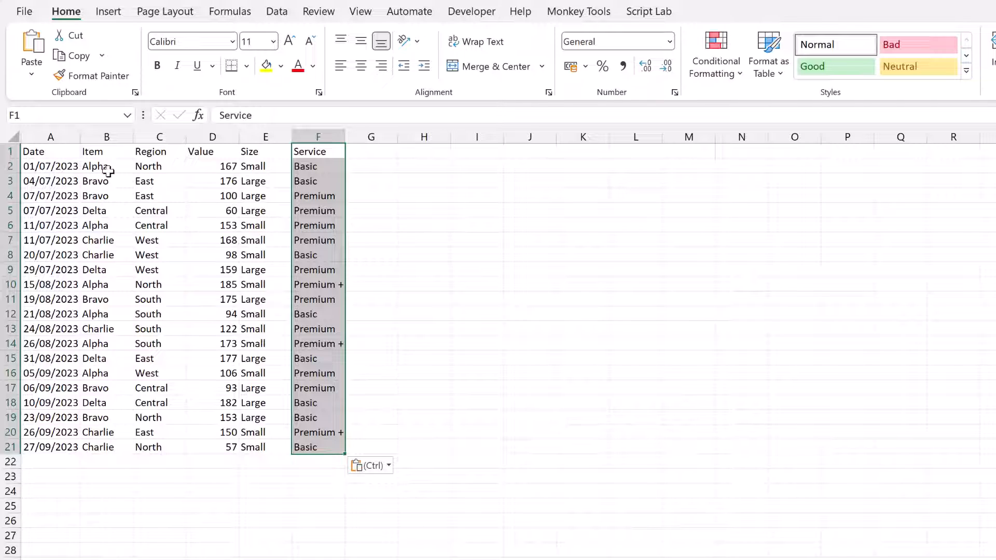
pyautogui.moveTo(276, 180)
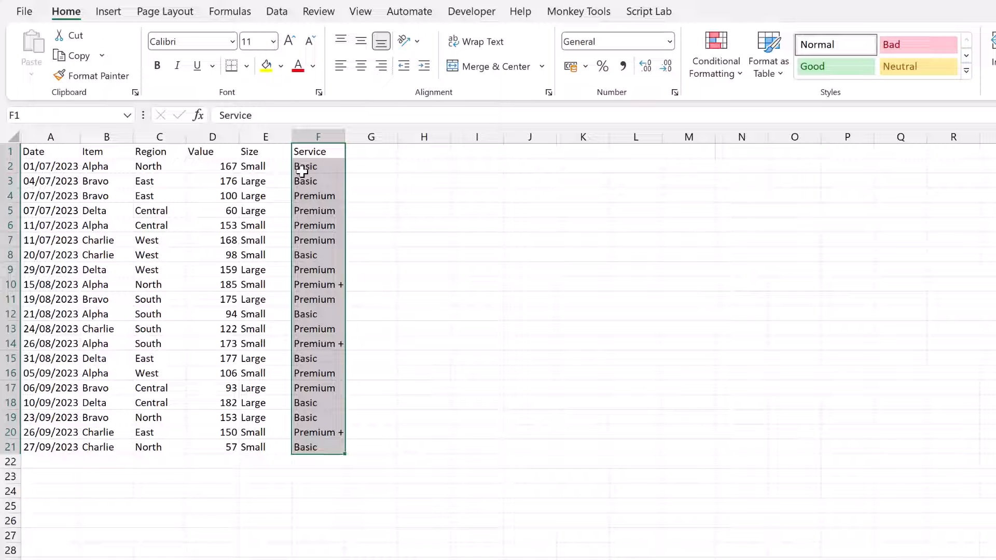
# Refresh the combined table and scroll to the Q3 rows' Basic Service values
pyautogui.click(276, 11)
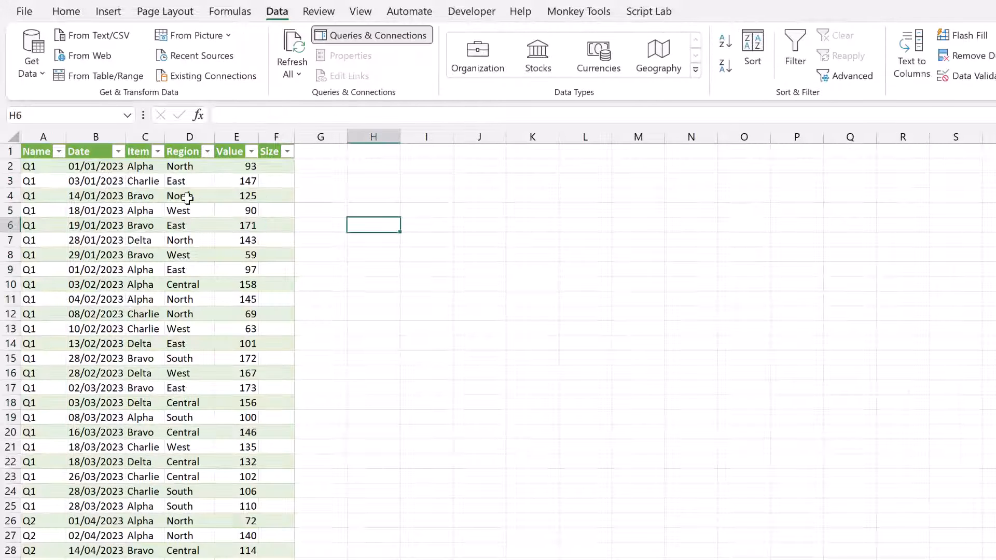
pyautogui.click(43, 151)
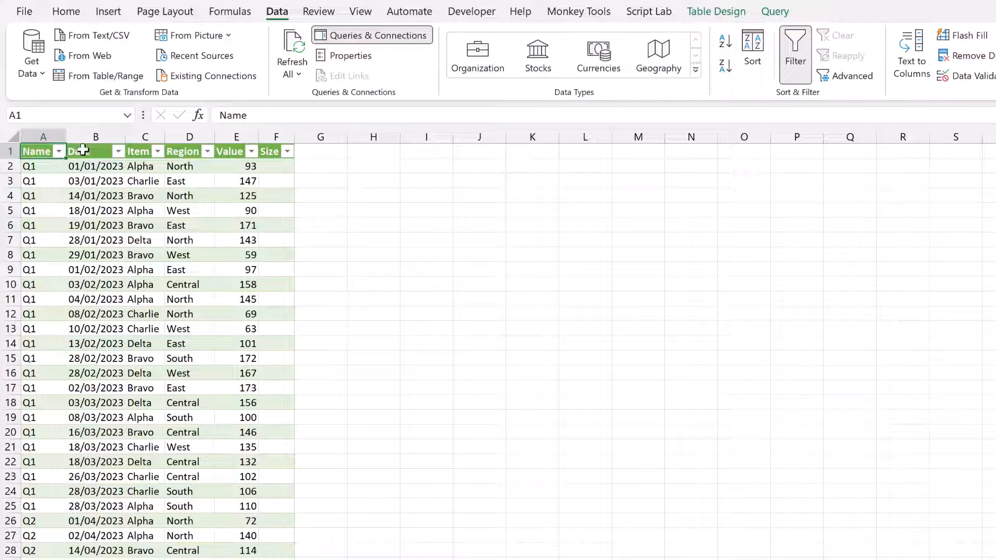
pyautogui.moveTo(292, 51)
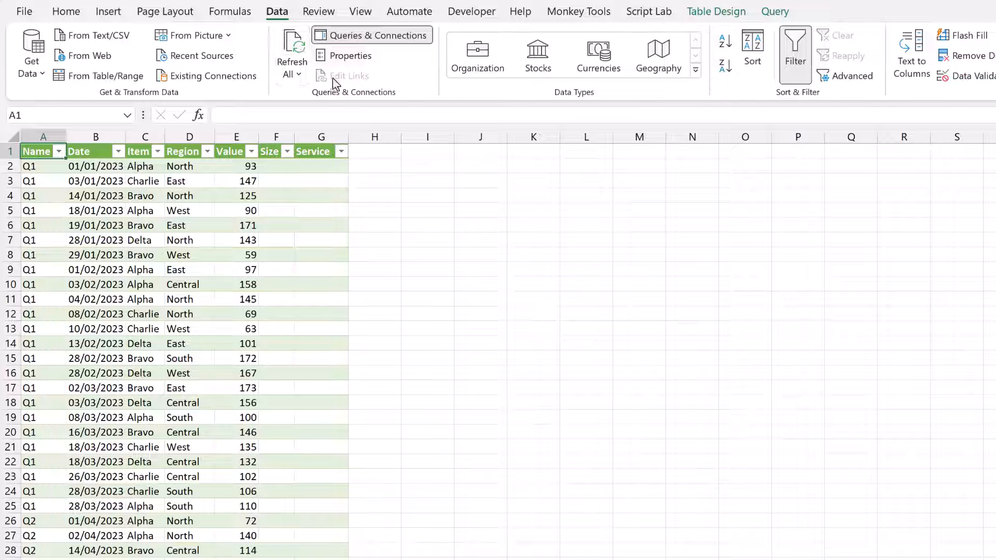
pyautogui.scroll(-3)
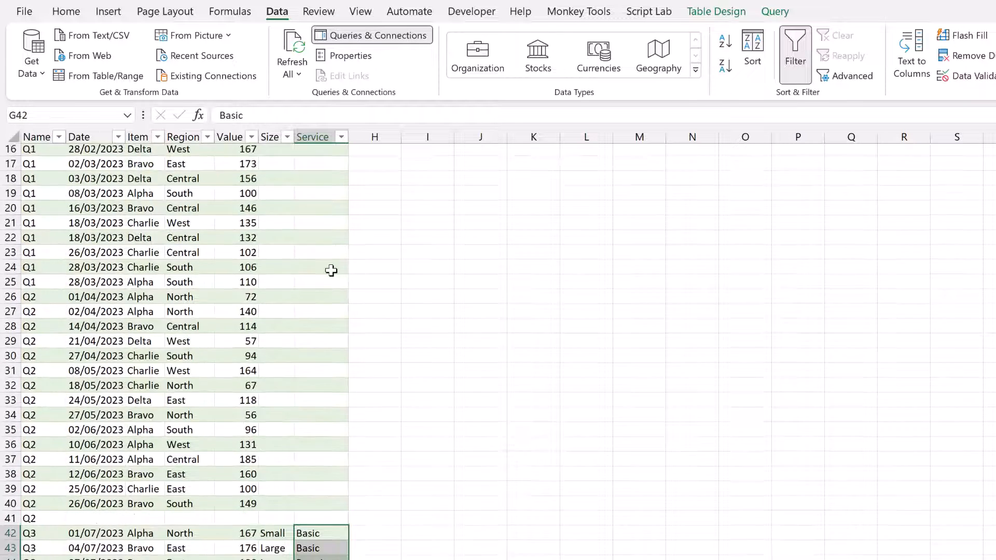
pyautogui.scroll(-3)
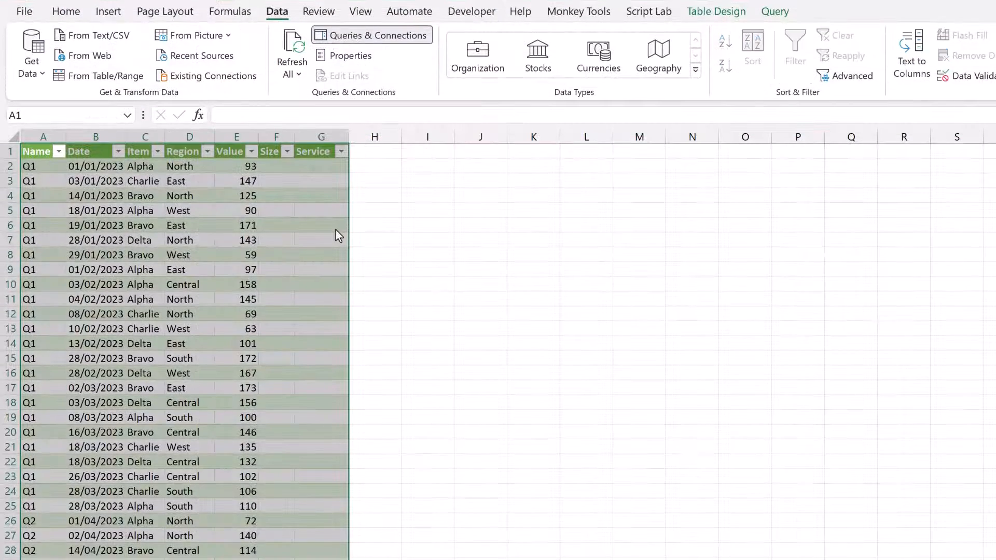
pyautogui.scroll(-3)
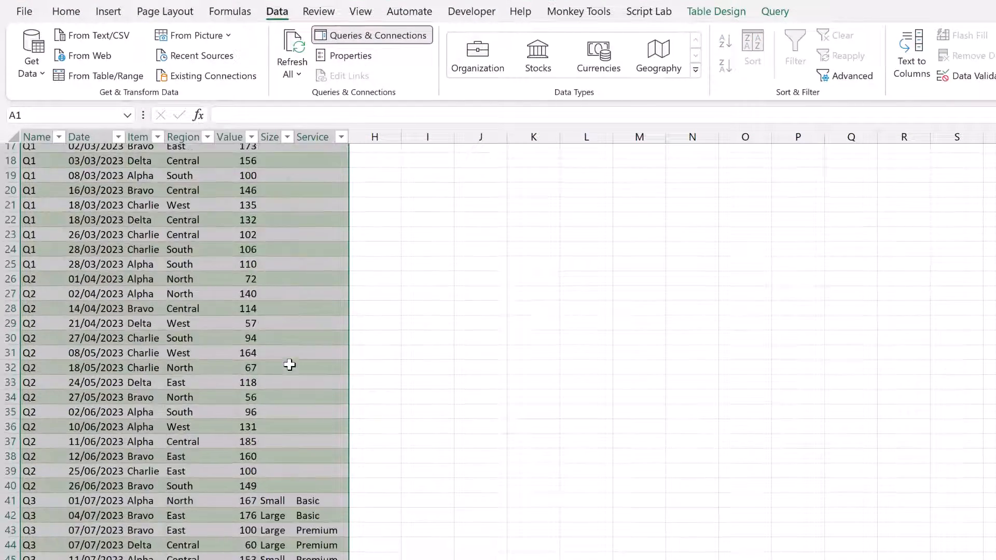
pyautogui.scroll(-3)
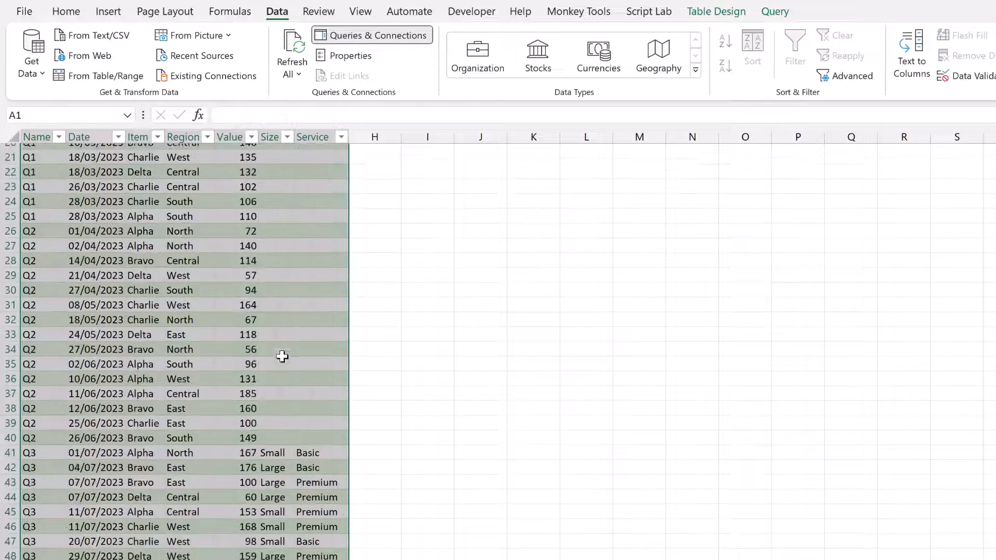